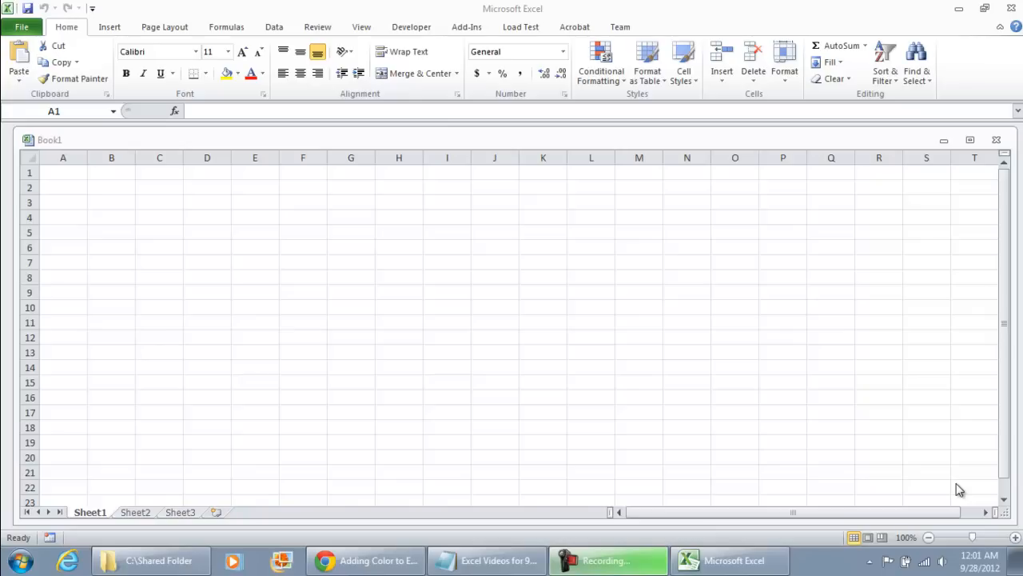
Step: Draw a rectangle shape over cells C4:E5 on Sheet1
click(63, 173)
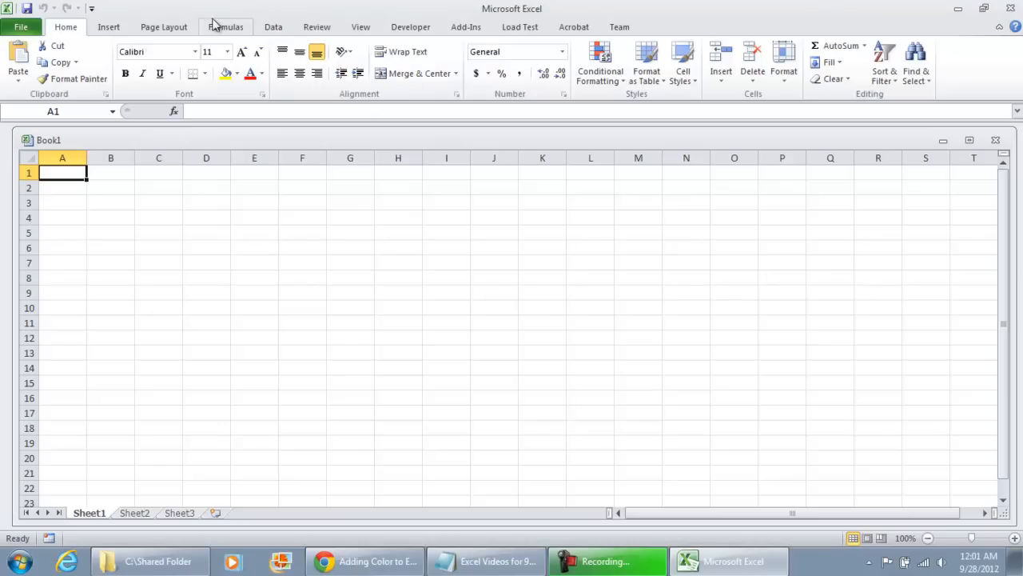
mouse_move(274, 25)
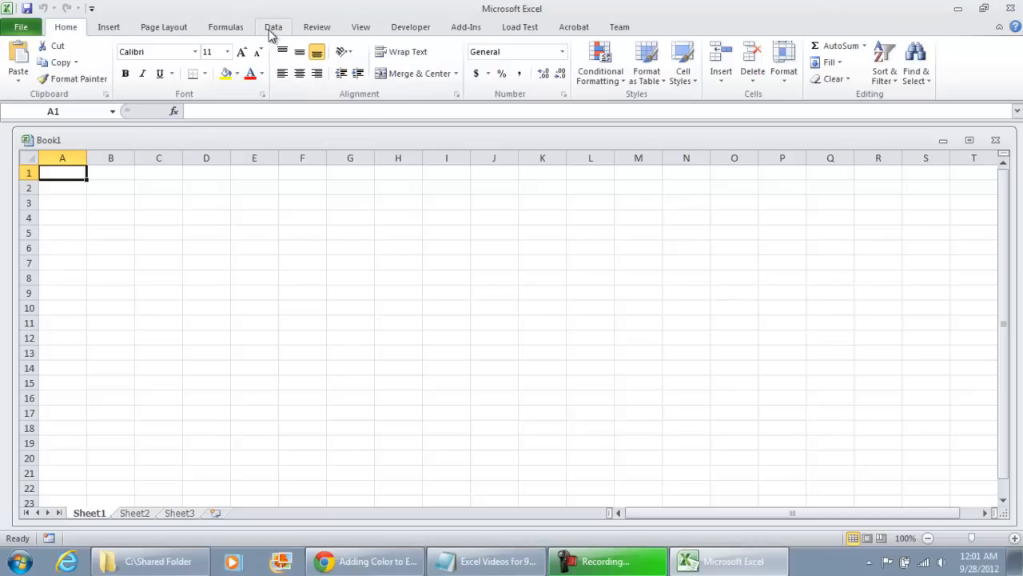
click(99, 26)
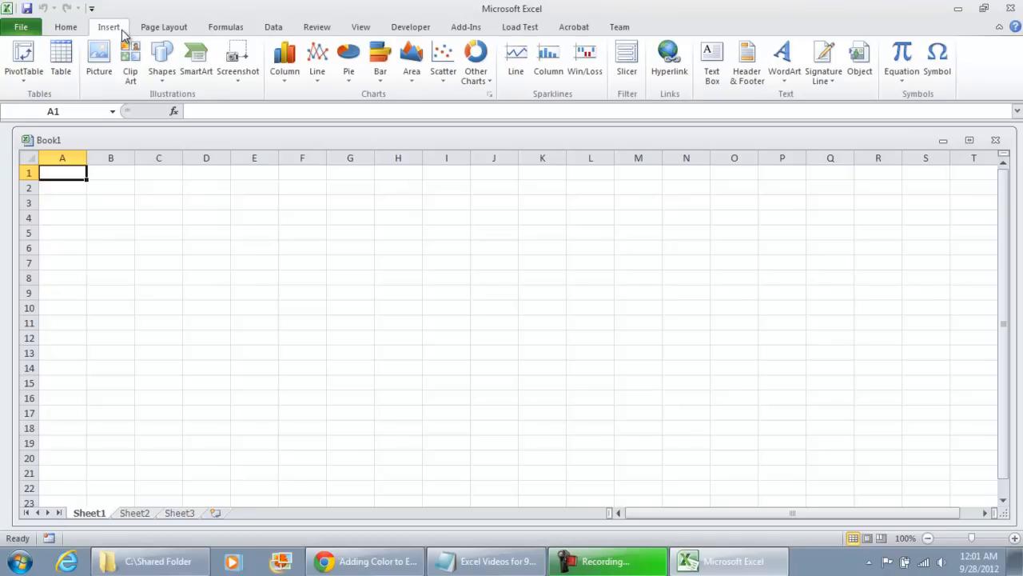
click(163, 60)
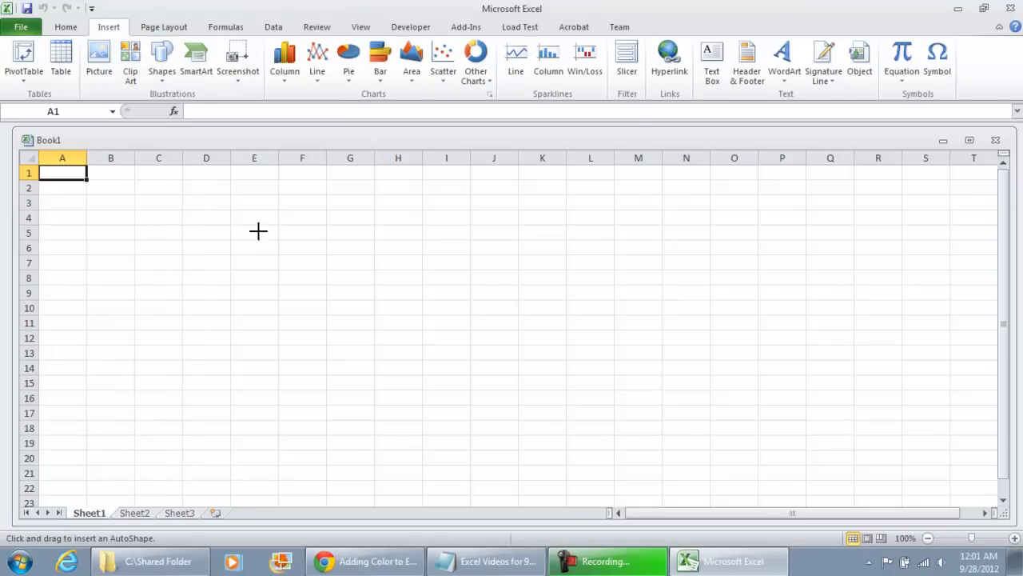
drag(132, 202, 277, 238)
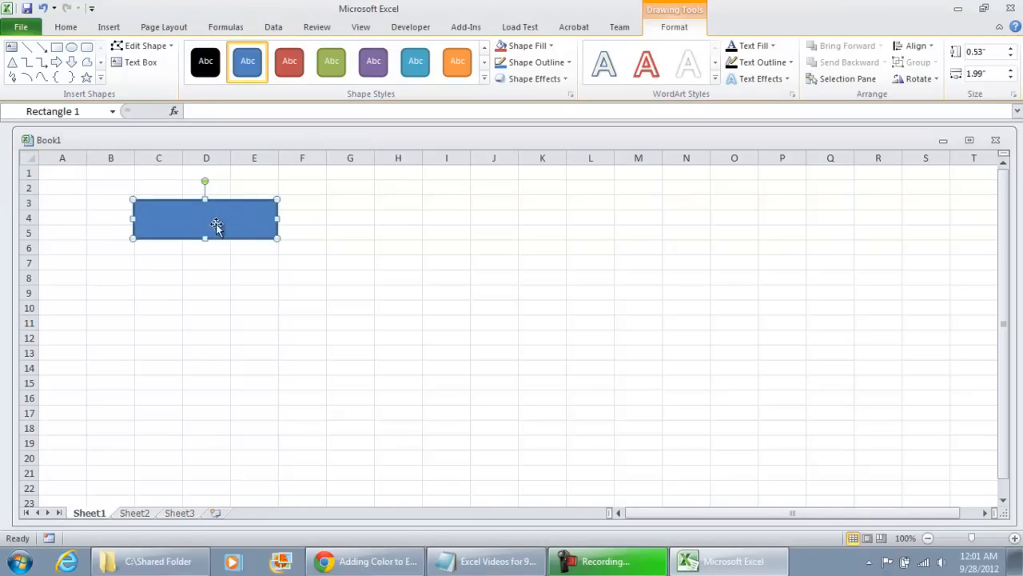
click(159, 307)
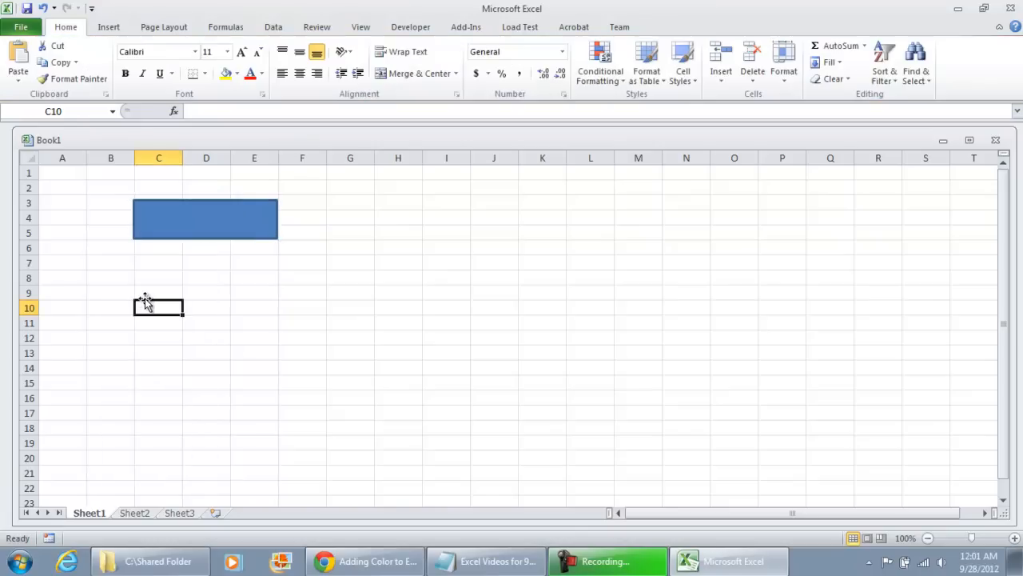
Step: Label the rectangle NEW SHEET, give it a green shape style and shrink it to fit
right_click(205, 218)
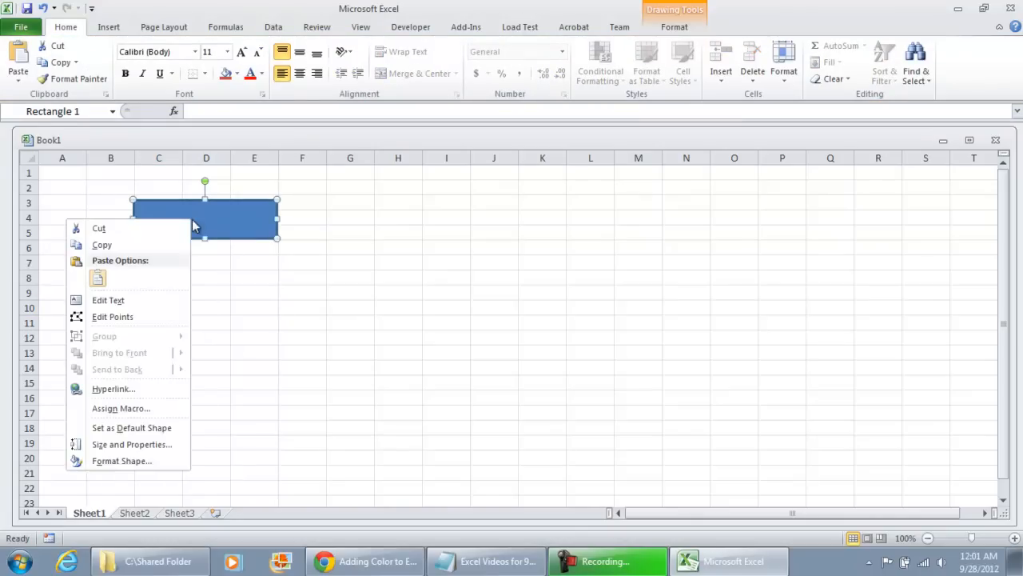
click(109, 301)
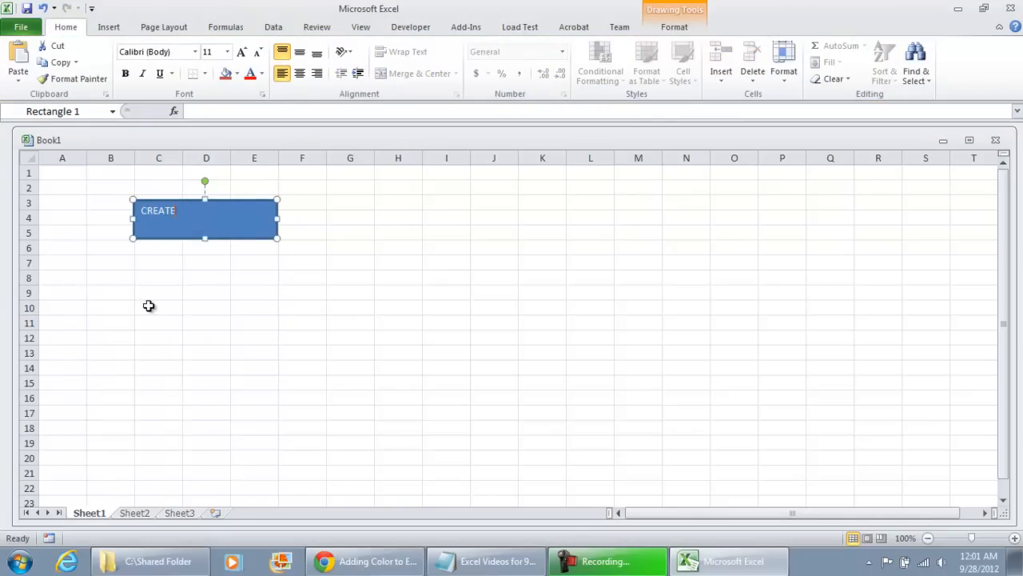
text(NEW SHEET)
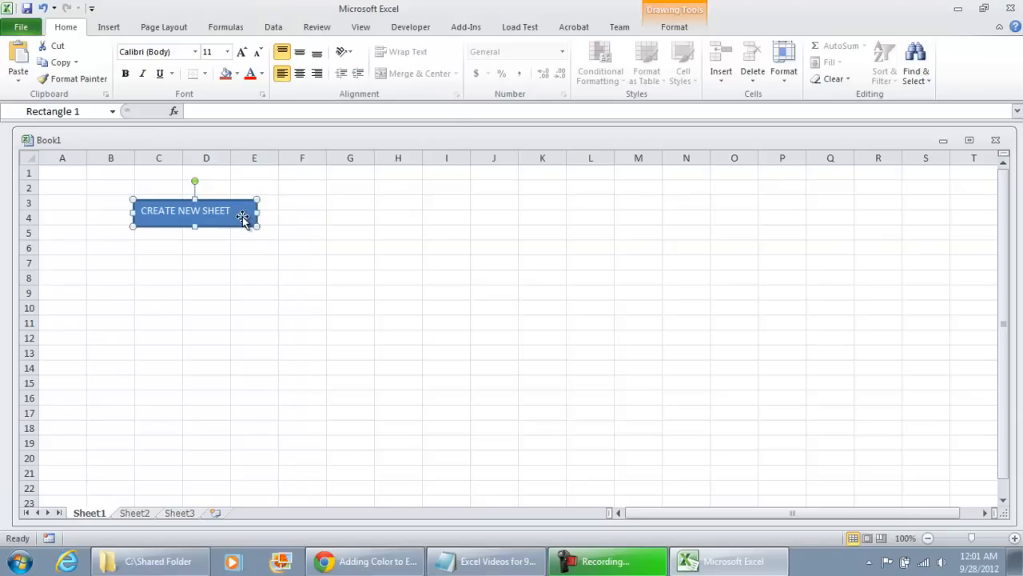
click(673, 25)
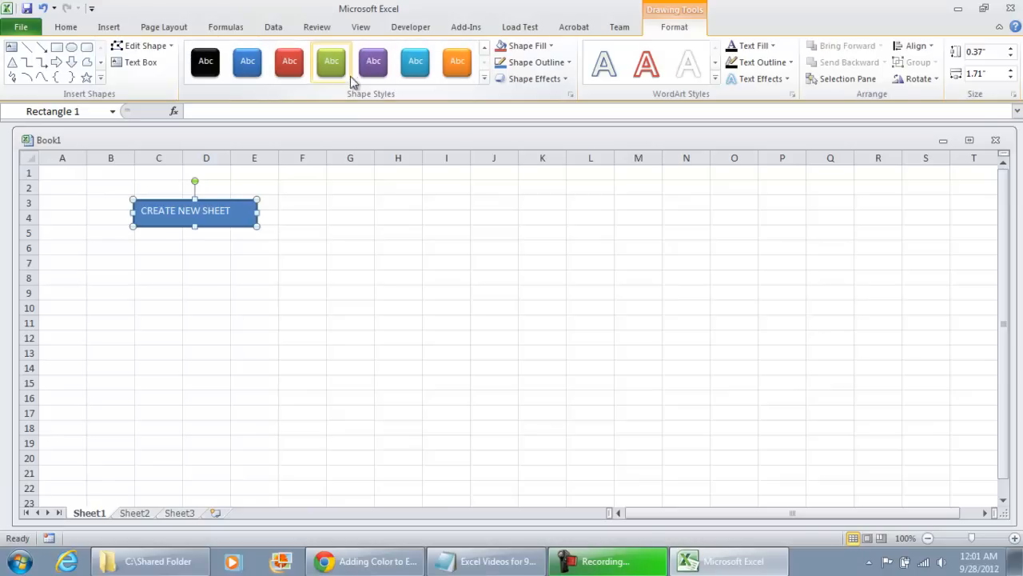
click(331, 61)
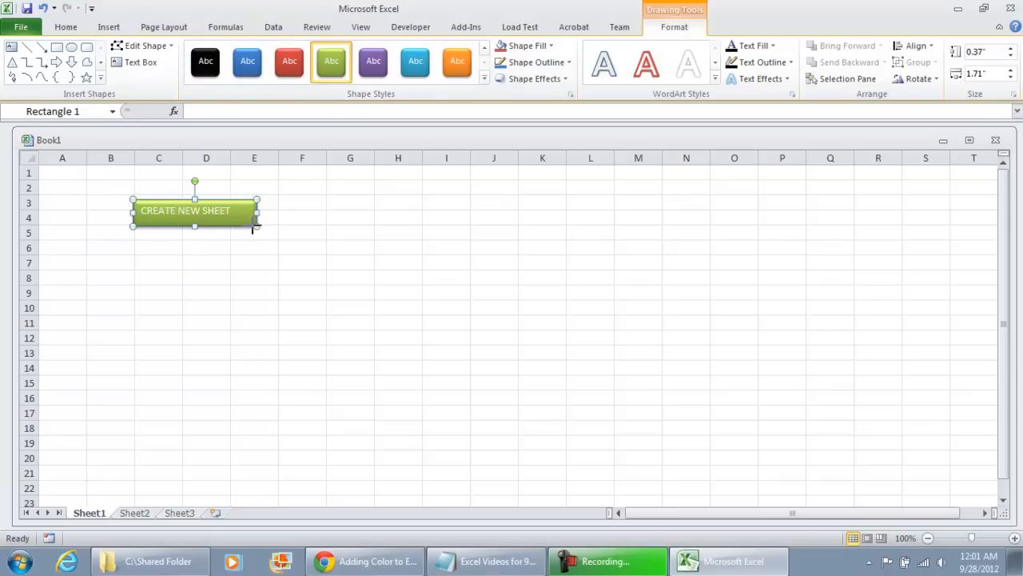
drag(257, 227, 240, 225)
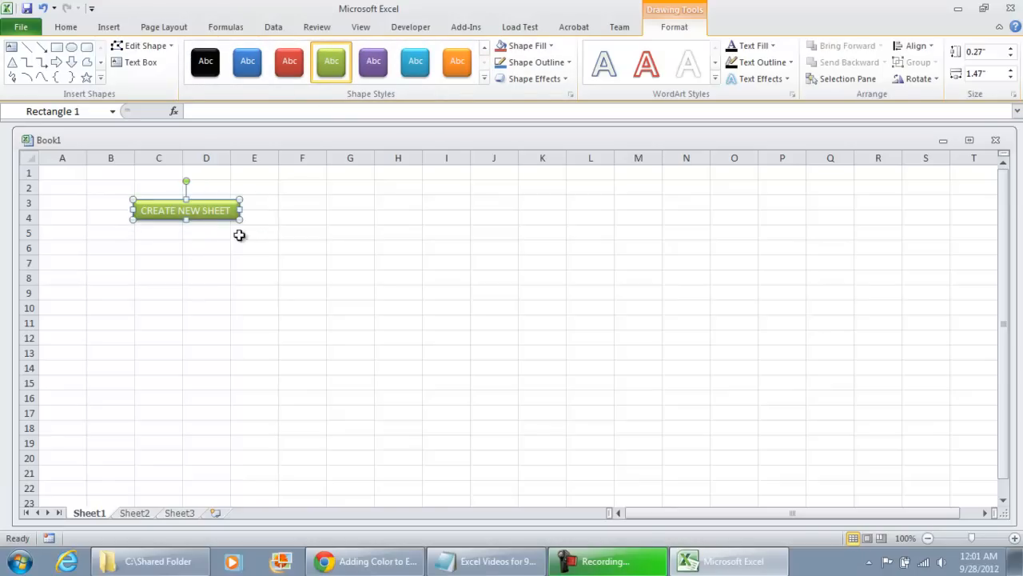
click(207, 263)
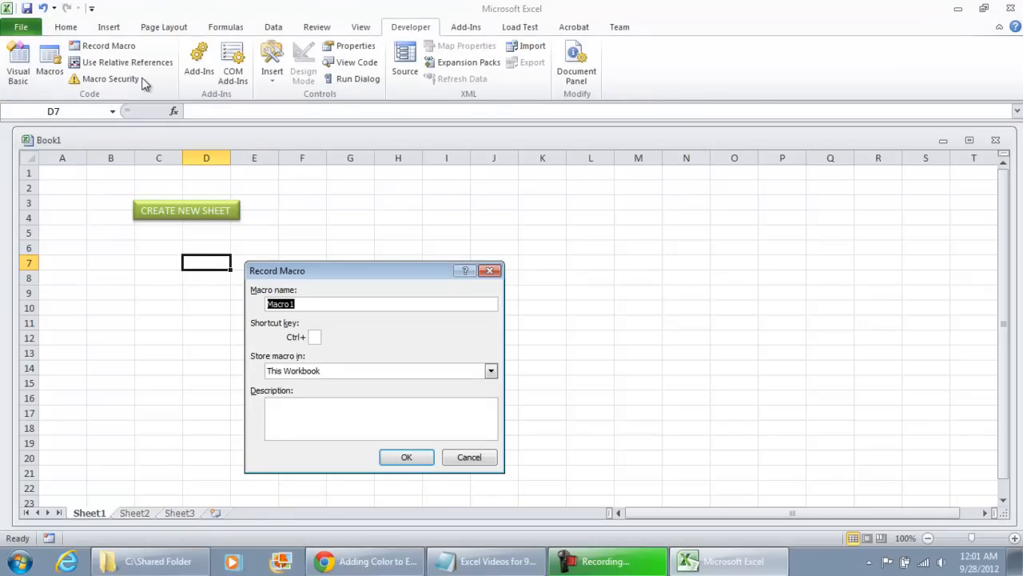
Step: Start recording a macro named CreateNewSheet
text(CreateNew)
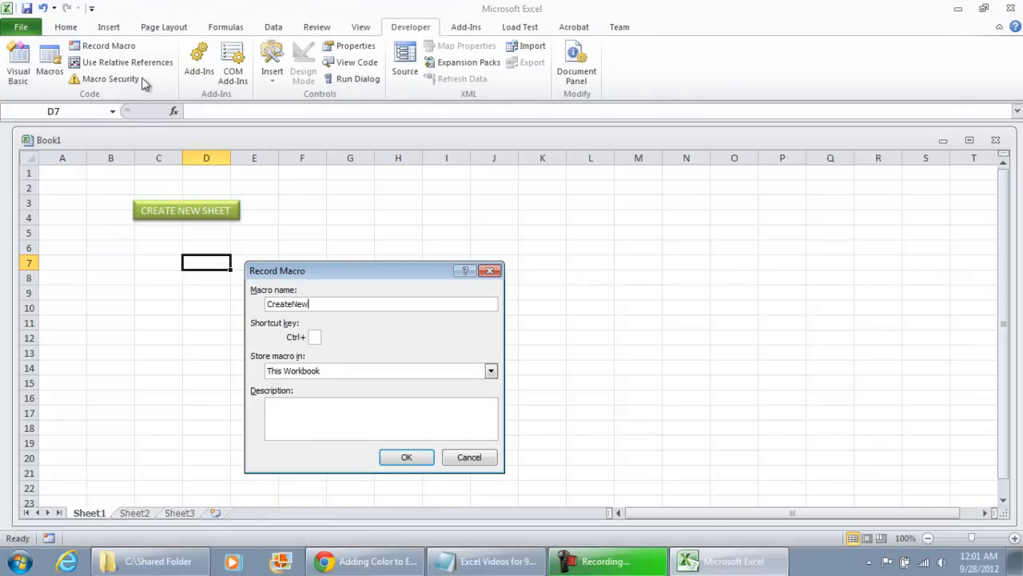
text(Sheet)
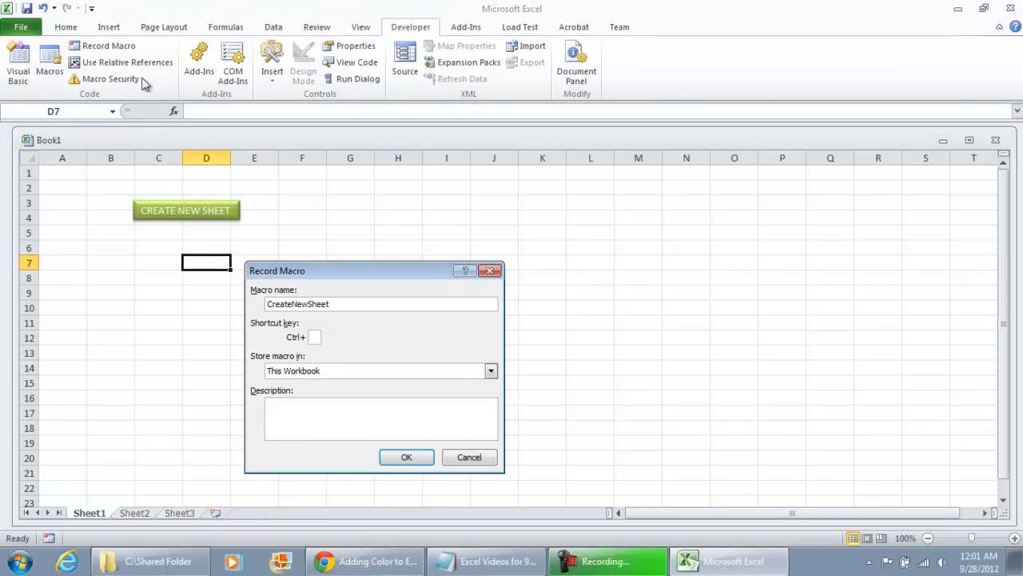
click(406, 458)
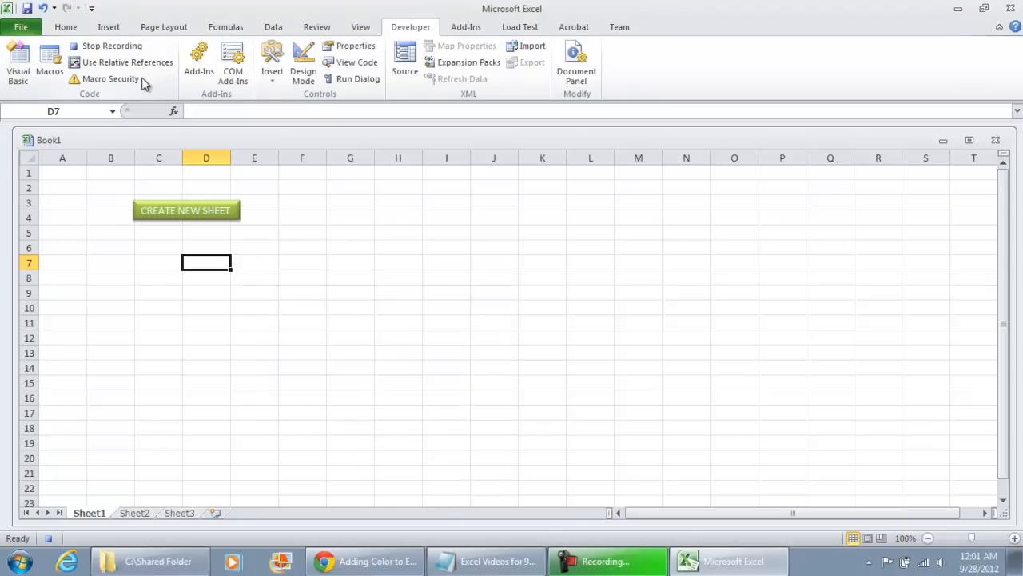
mouse_move(248, 560)
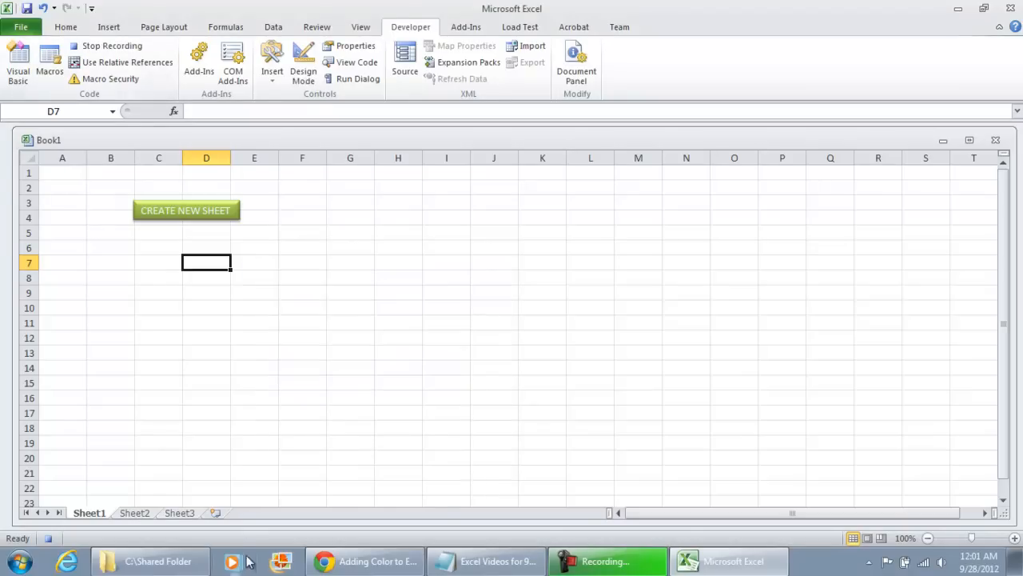
mouse_move(214, 514)
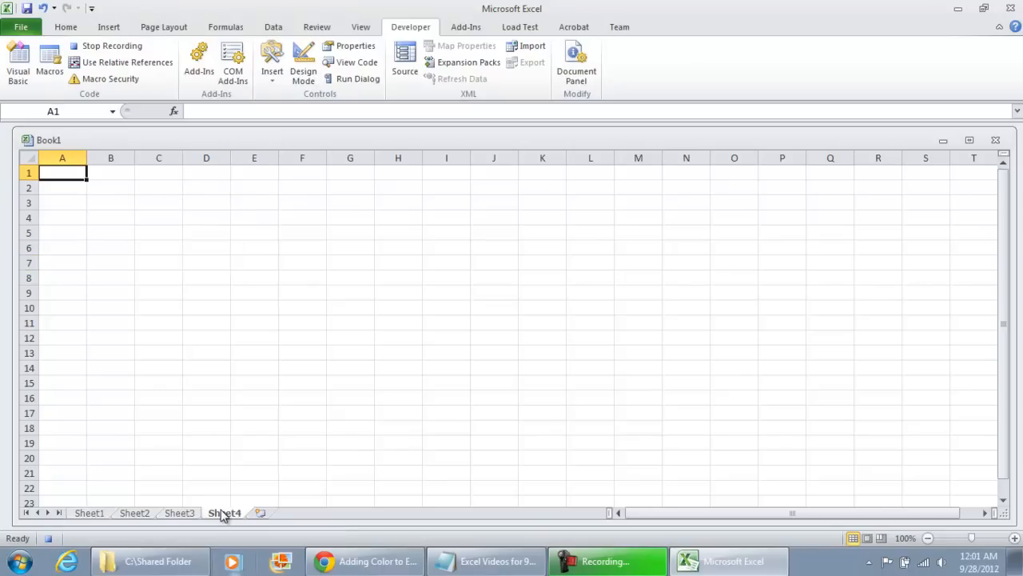
Step: Rename the newly inserted Sheet4 to TestSheet while recording
right_click(224, 511)
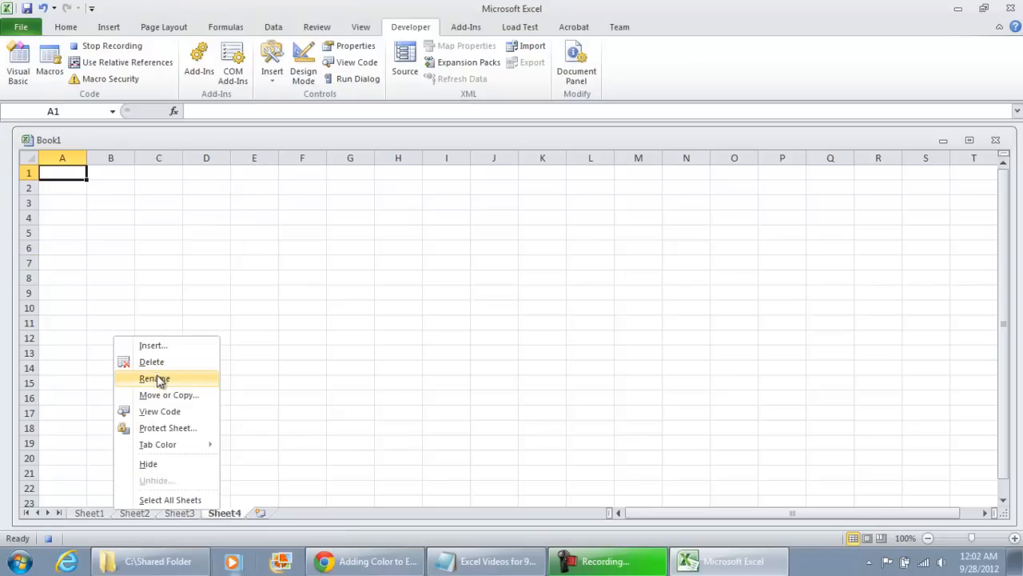
click(154, 377)
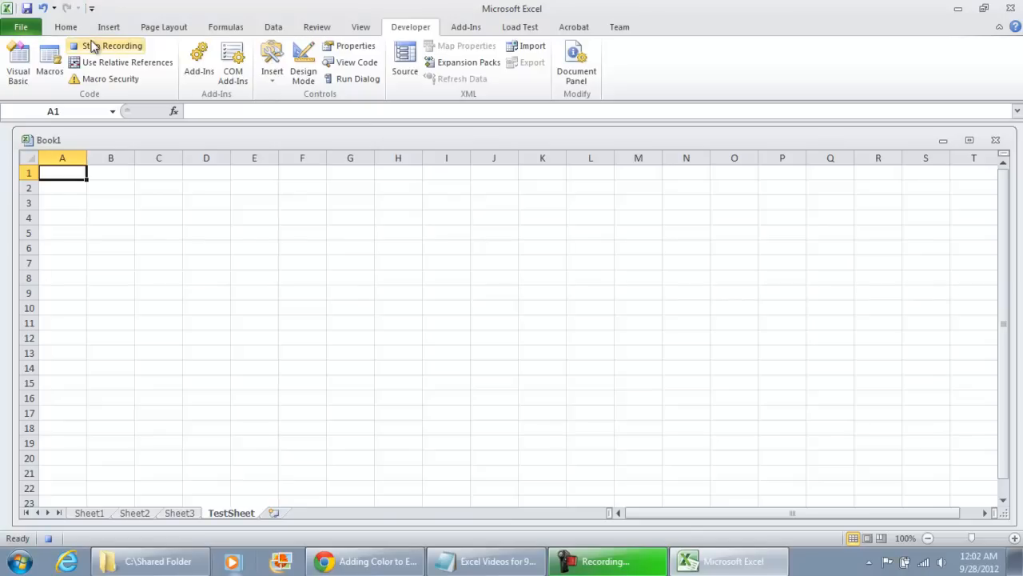
Step: Stop recording and edit the CreateNewSheet code, removing the comment lines
click(104, 45)
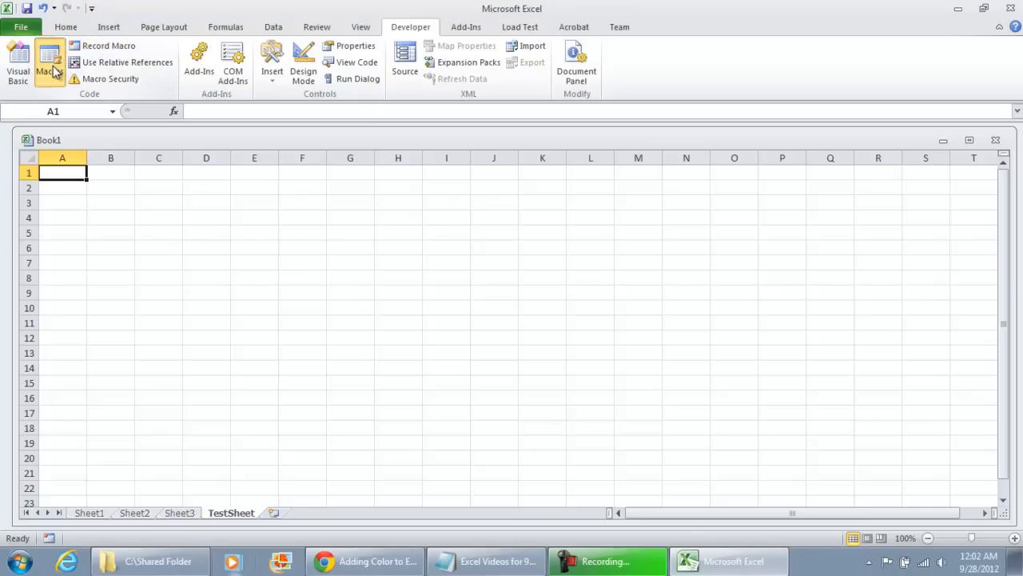
click(51, 58)
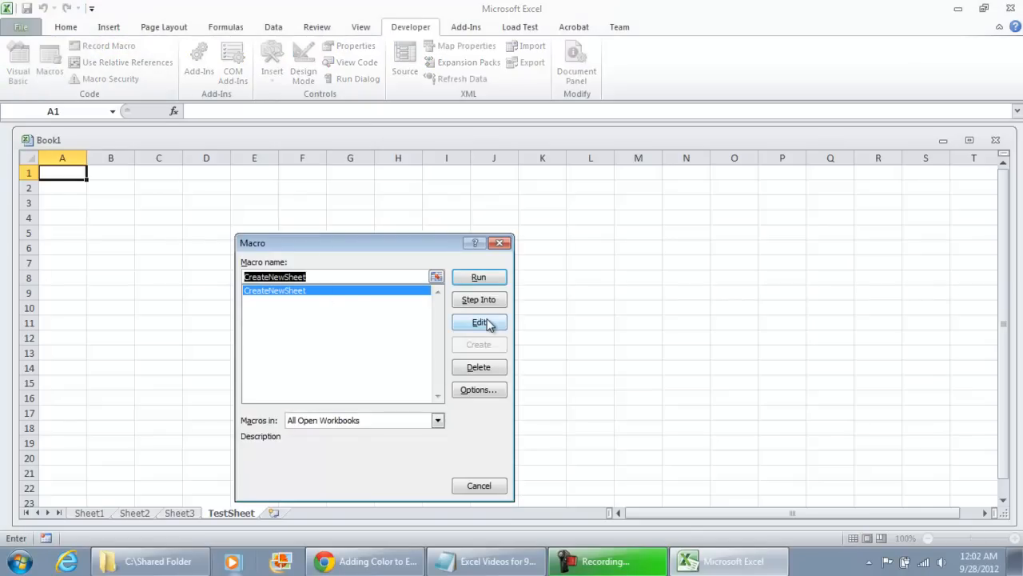
click(480, 323)
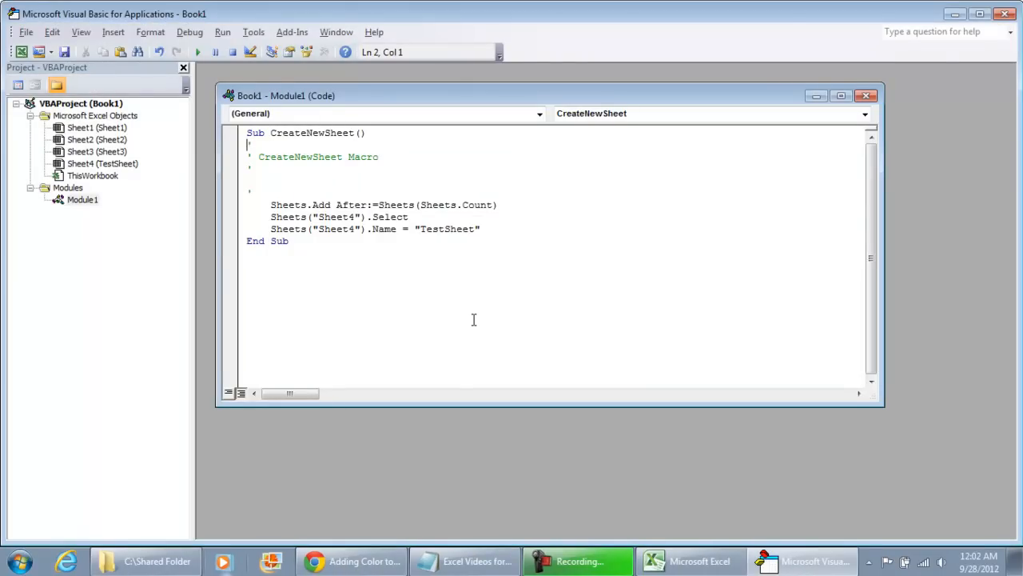
mouse_move(298, 187)
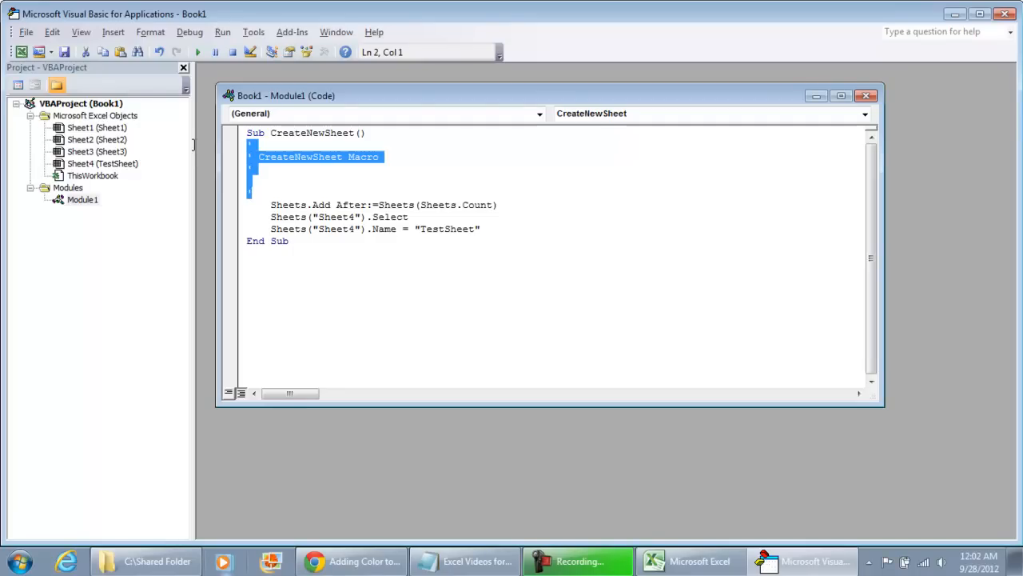
key(Delete)
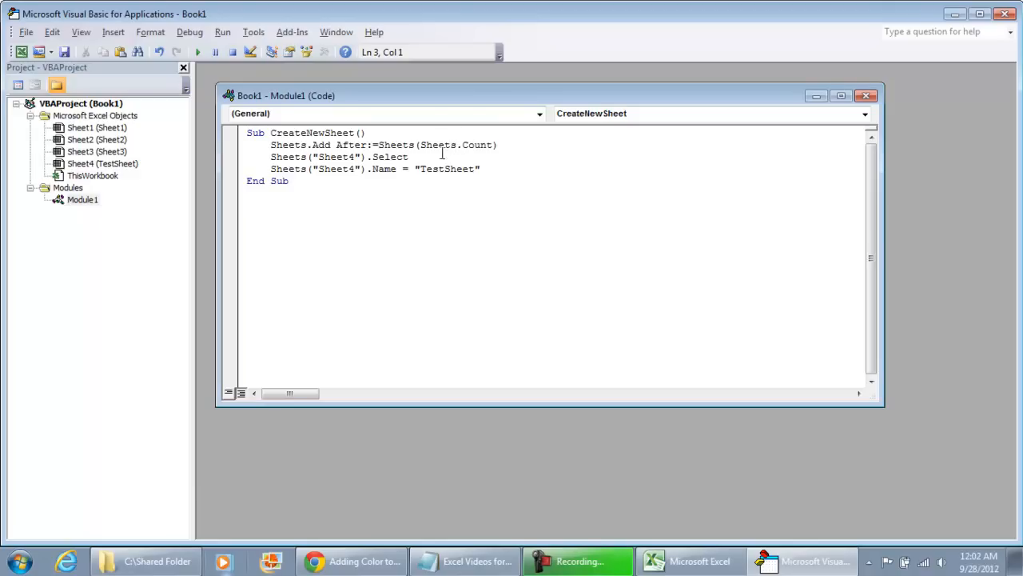
Step: Drop the Select line and make the rename read Sheets(ActiveSheet.Name).Name = "TestSheet"
click(452, 157)
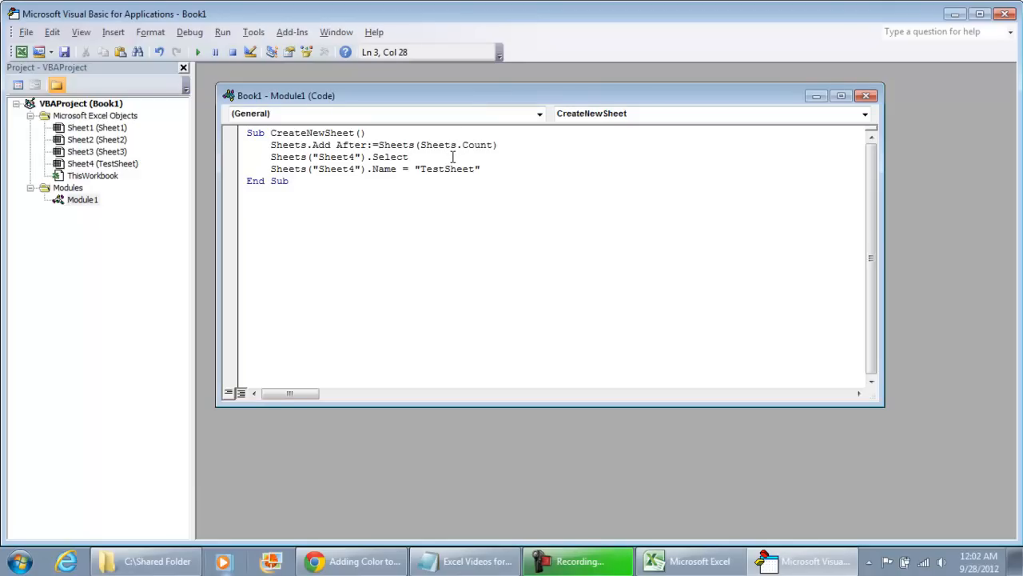
mouse_move(458, 159)
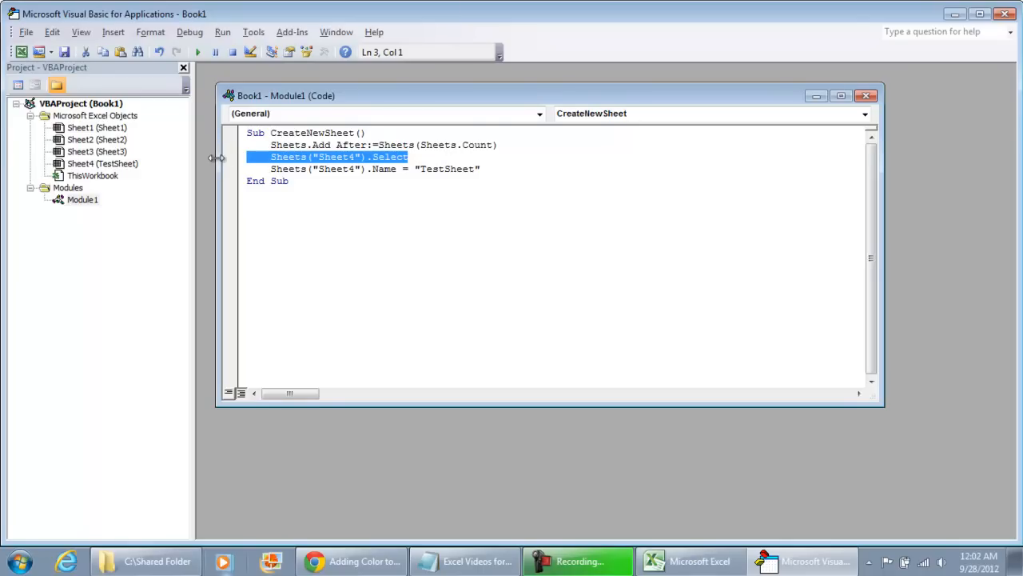
key(Delete)
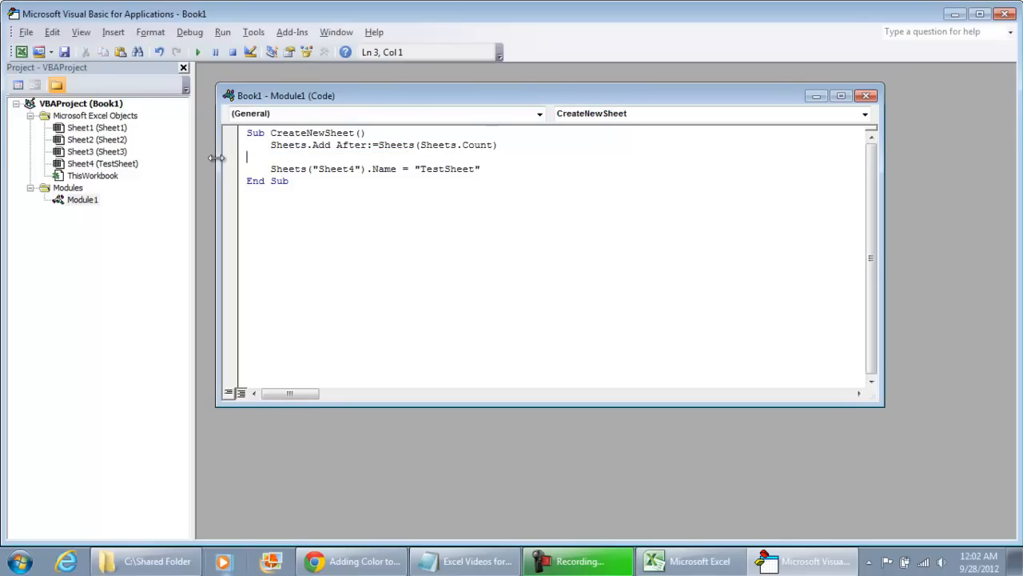
double_click(345, 144)
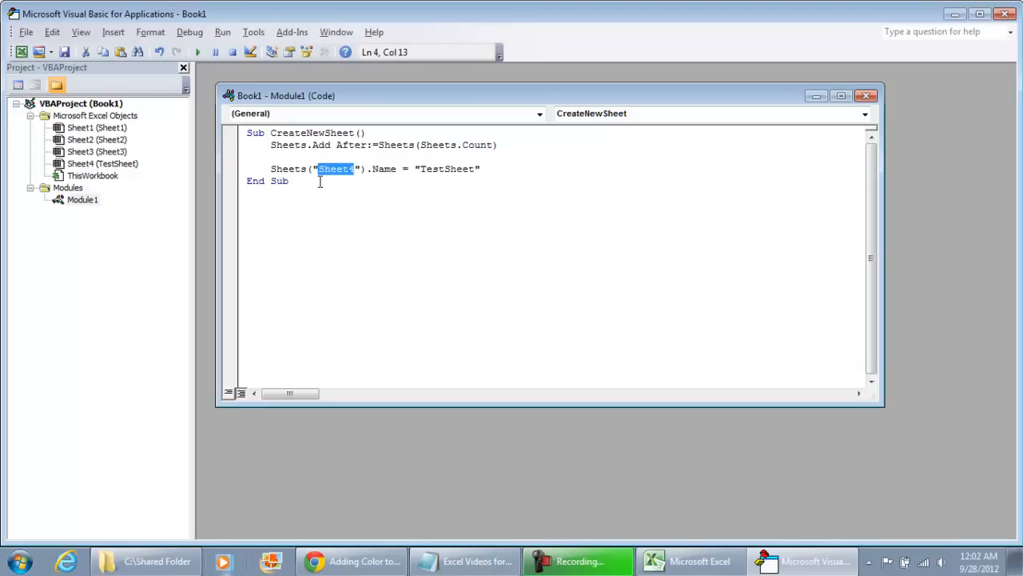
key(Delete)
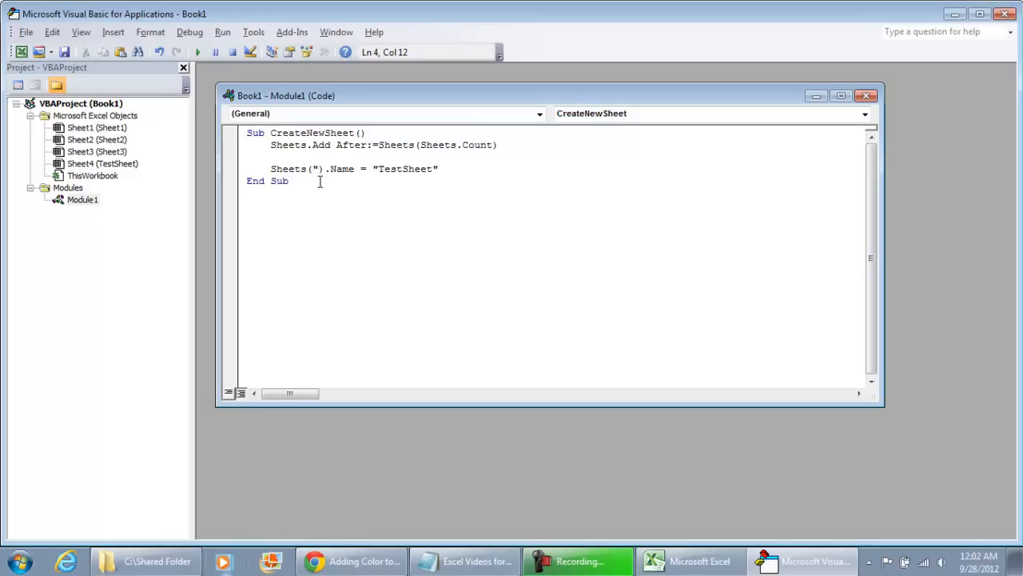
key(Backspace)
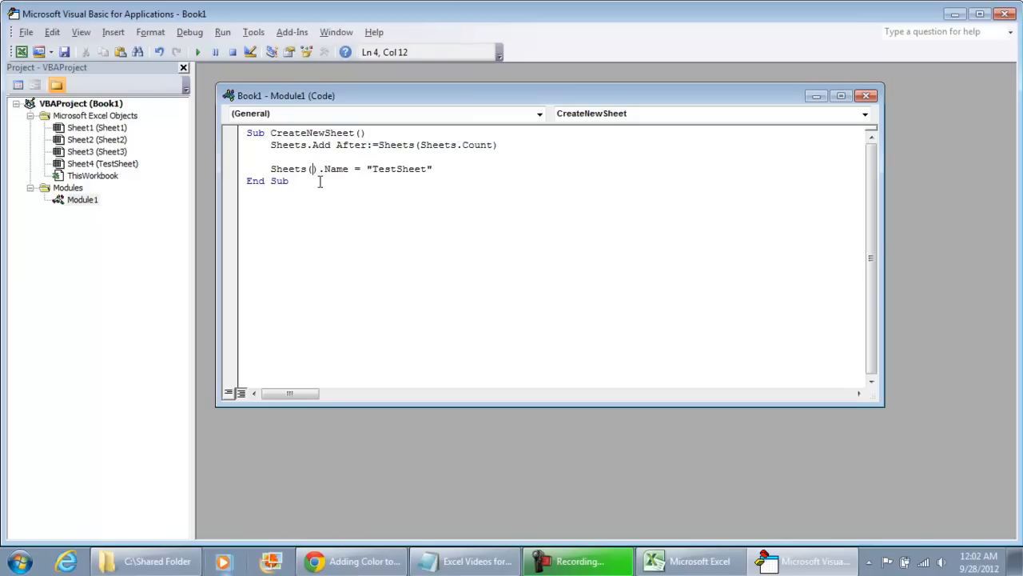
text(ActiveSHeet.)
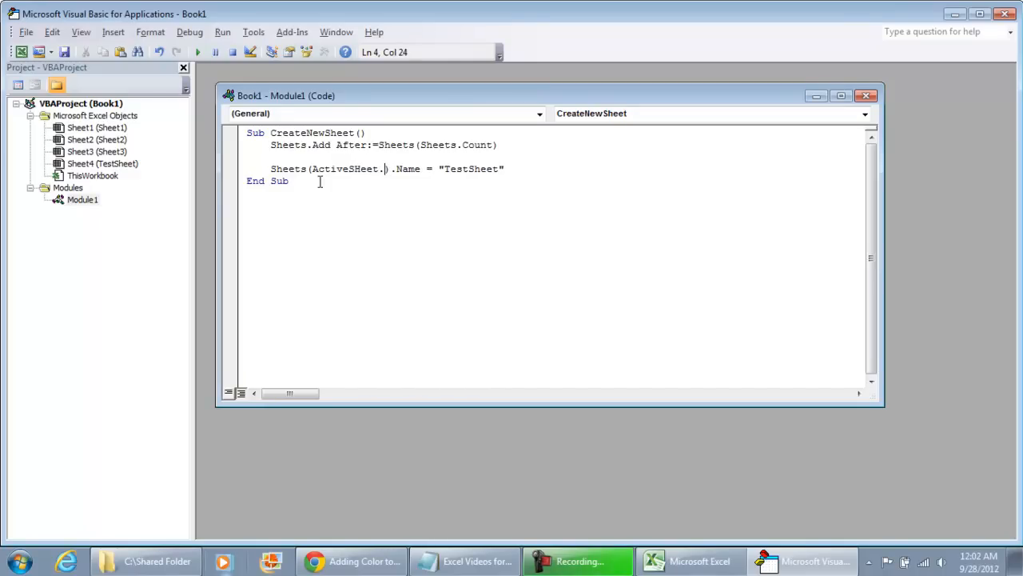
text(Name)
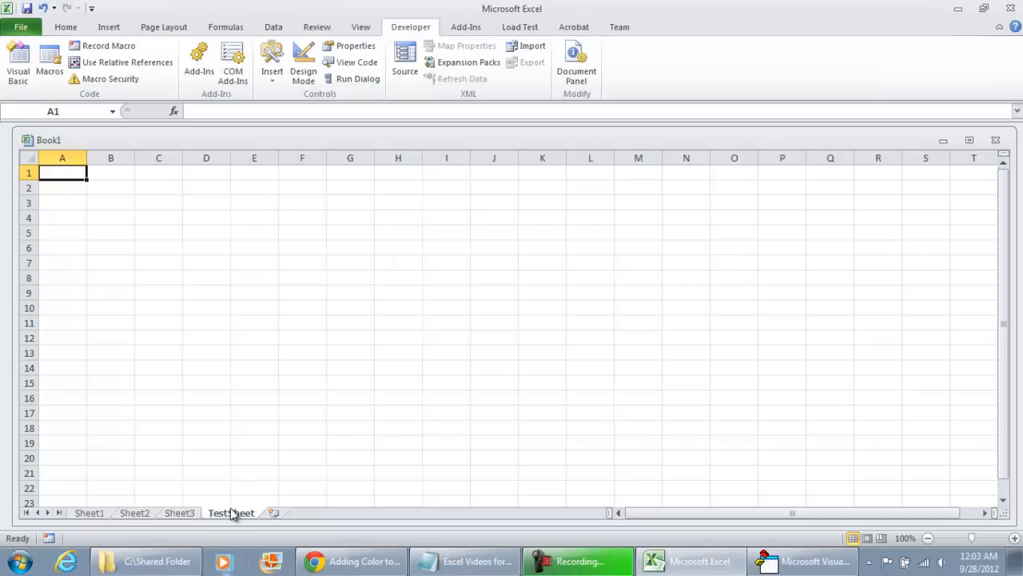
Step: Run CreateNewSheet, end it on the duplicate-name error, and delete the old TestSheet
click(52, 61)
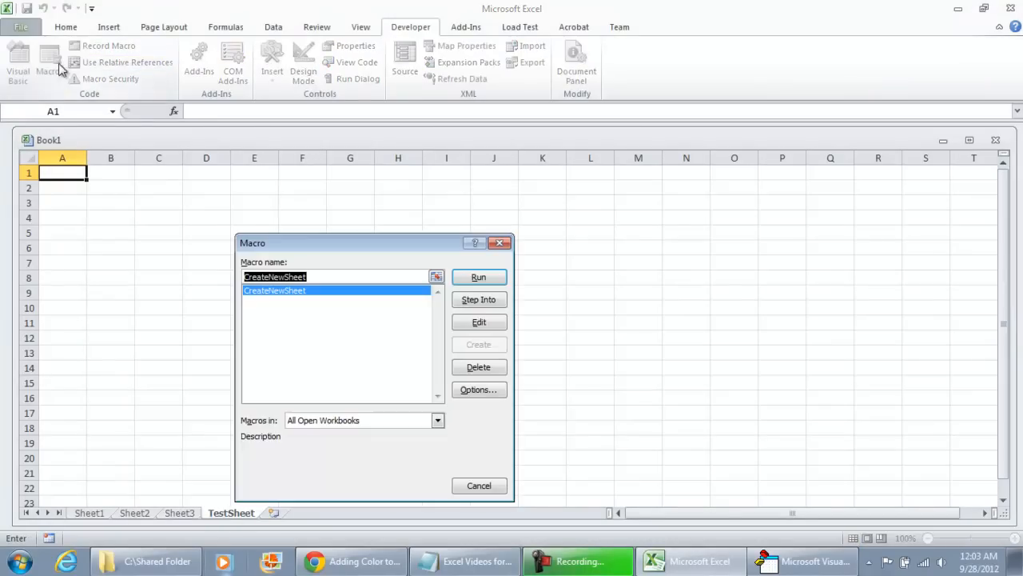
click(480, 277)
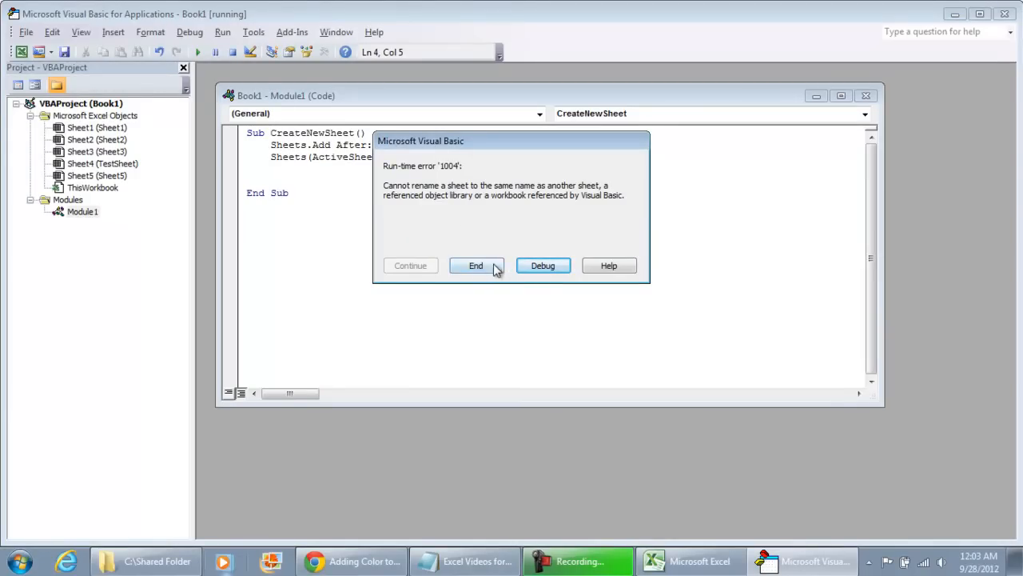
click(477, 266)
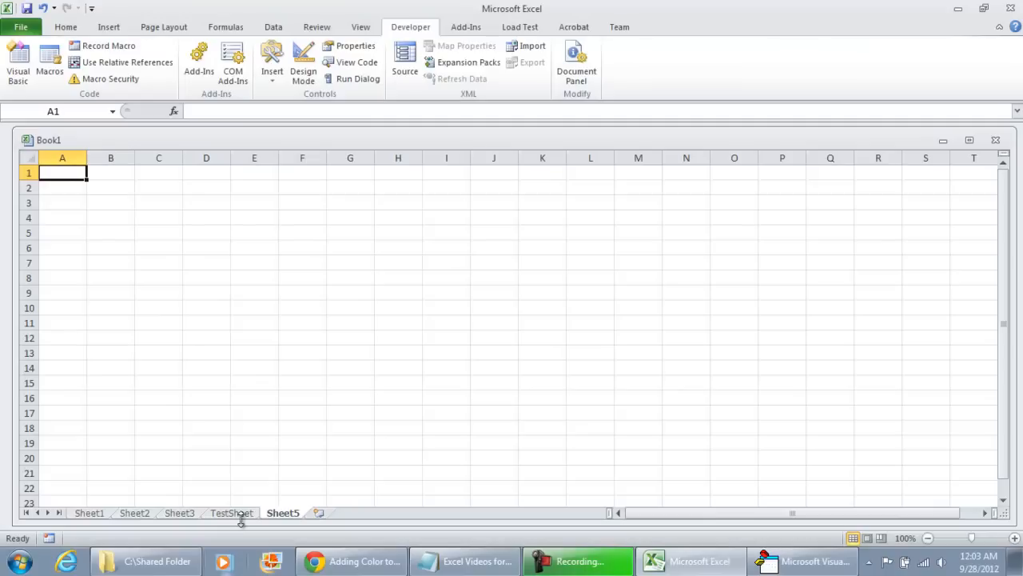
right_click(230, 513)
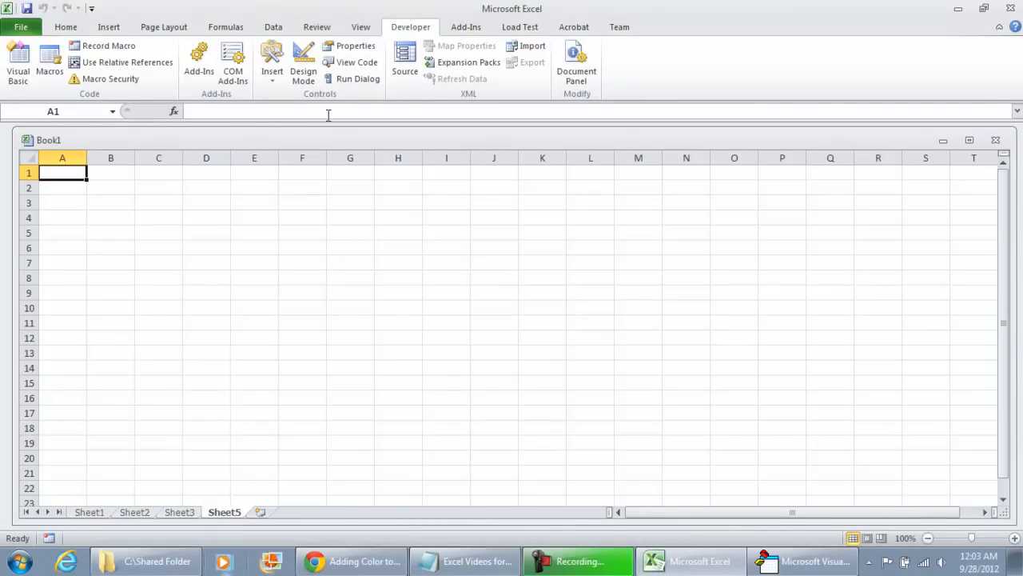
click(51, 50)
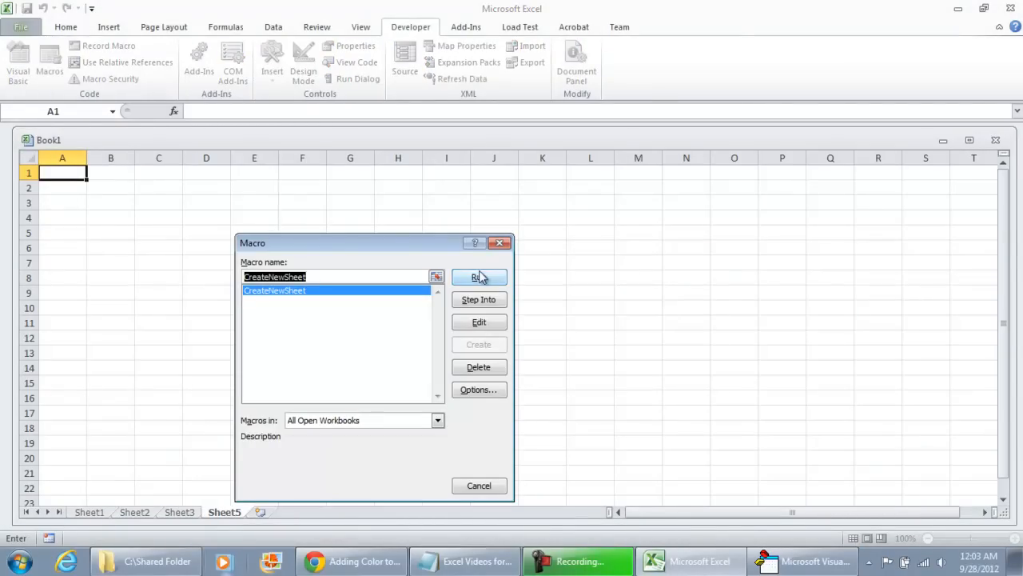
Step: Run the macro to create TestSheet and reopen its code for editing
click(480, 276)
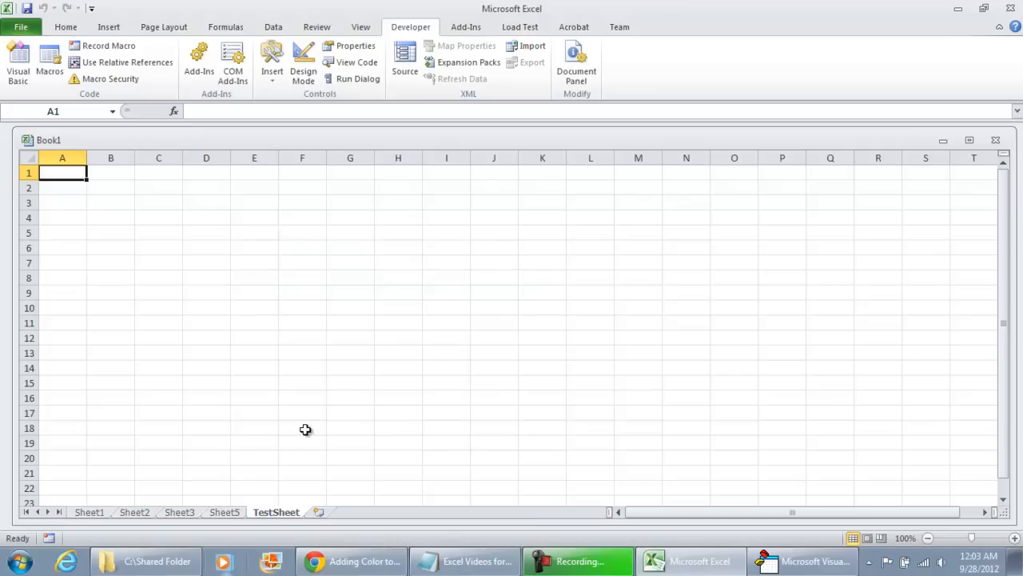
mouse_move(311, 355)
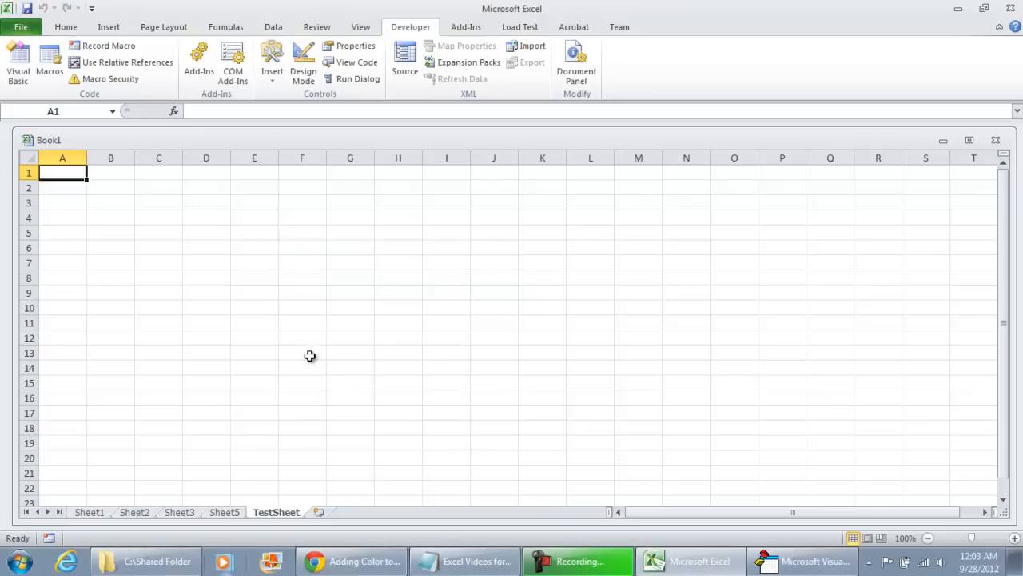
click(48, 50)
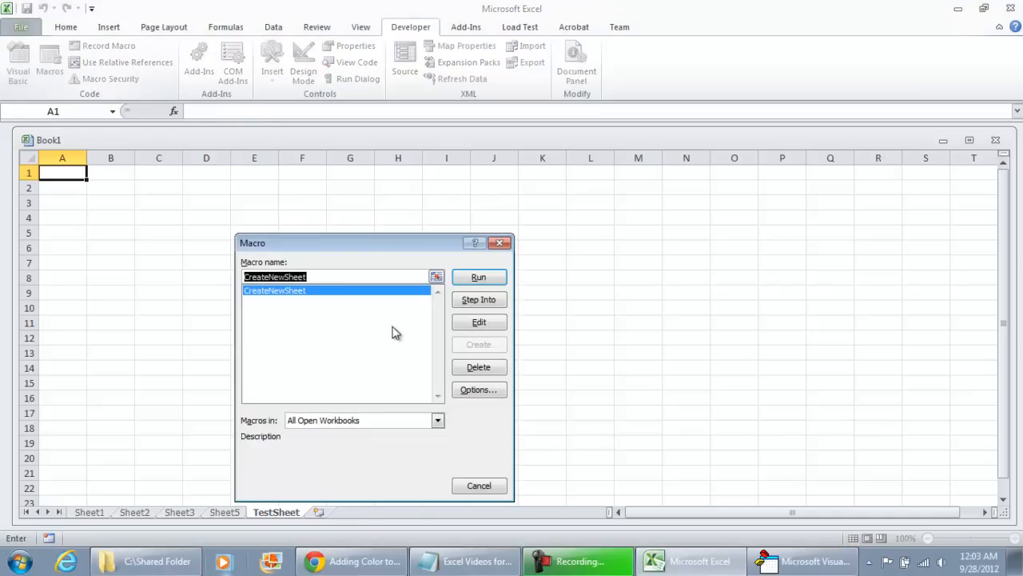
click(480, 321)
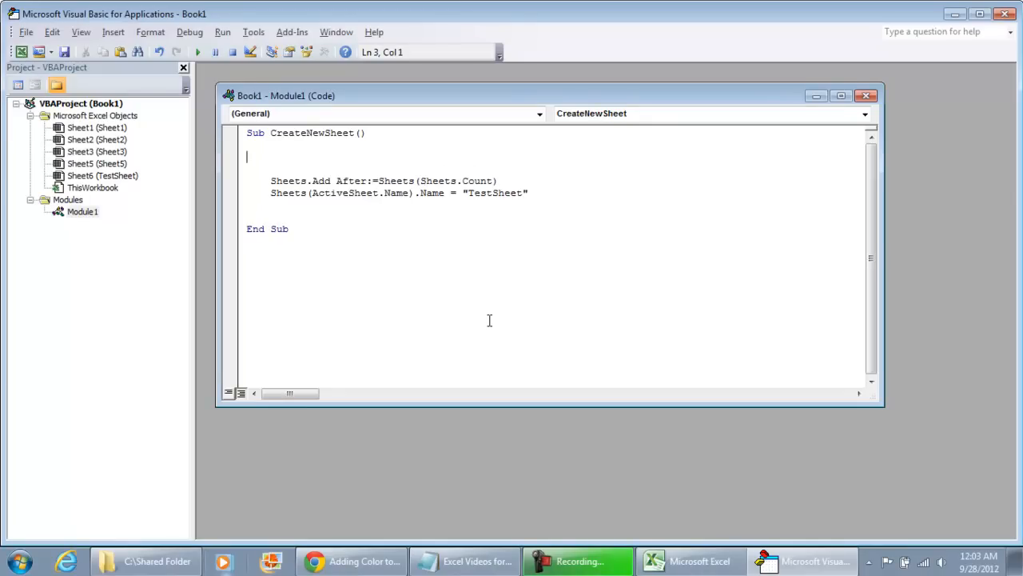
Step: Add a For rep loop over Worksheets.Count - 1 with MsgBox Sheets(rep) and Next
text(for)
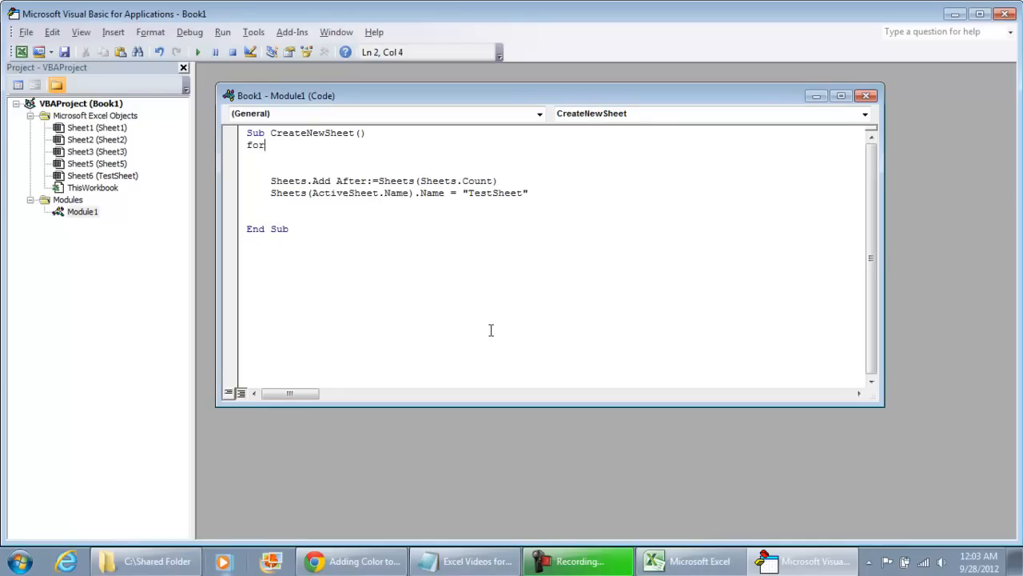
text(rep = 1)
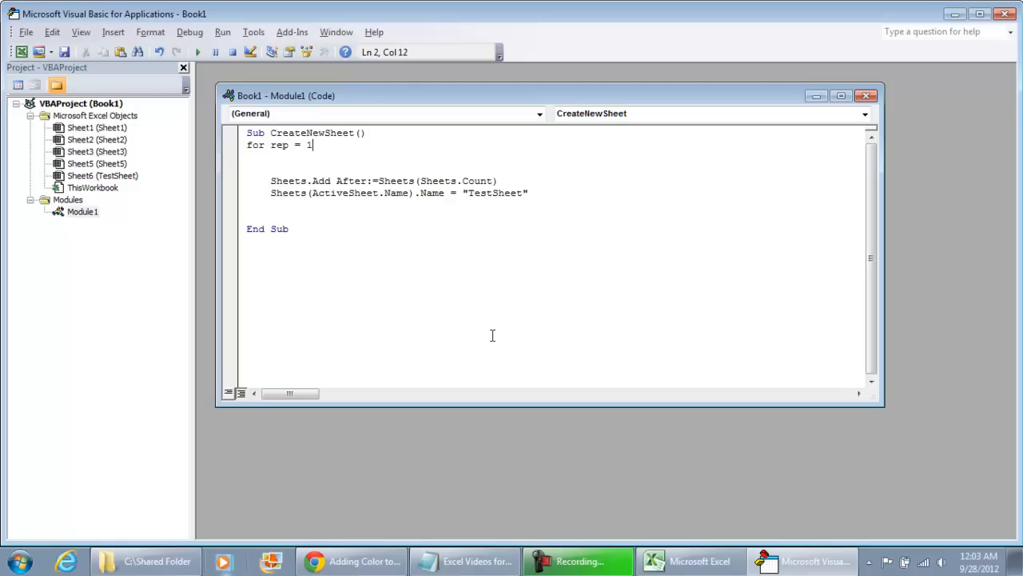
text(0 to)
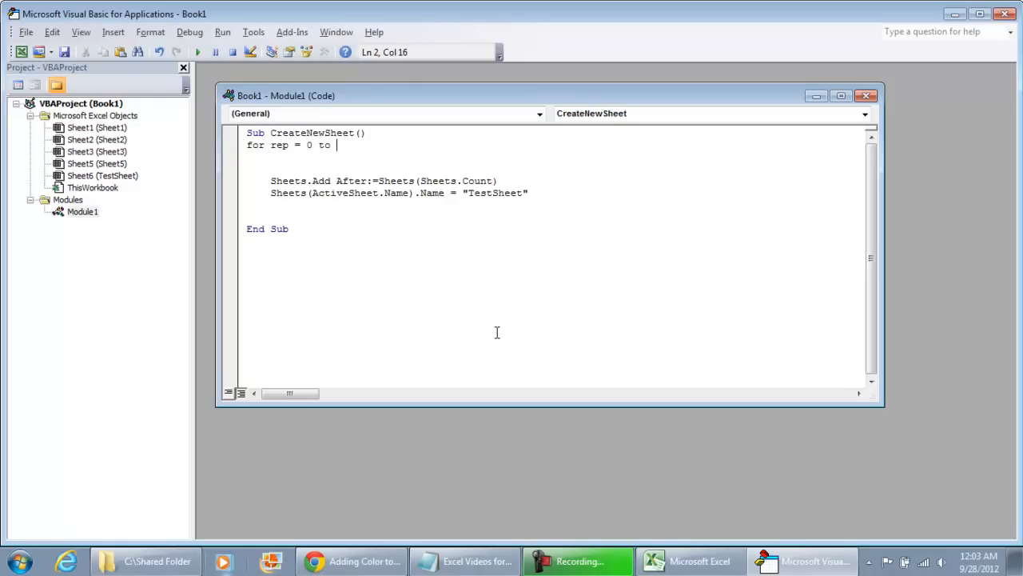
text(worksheet)
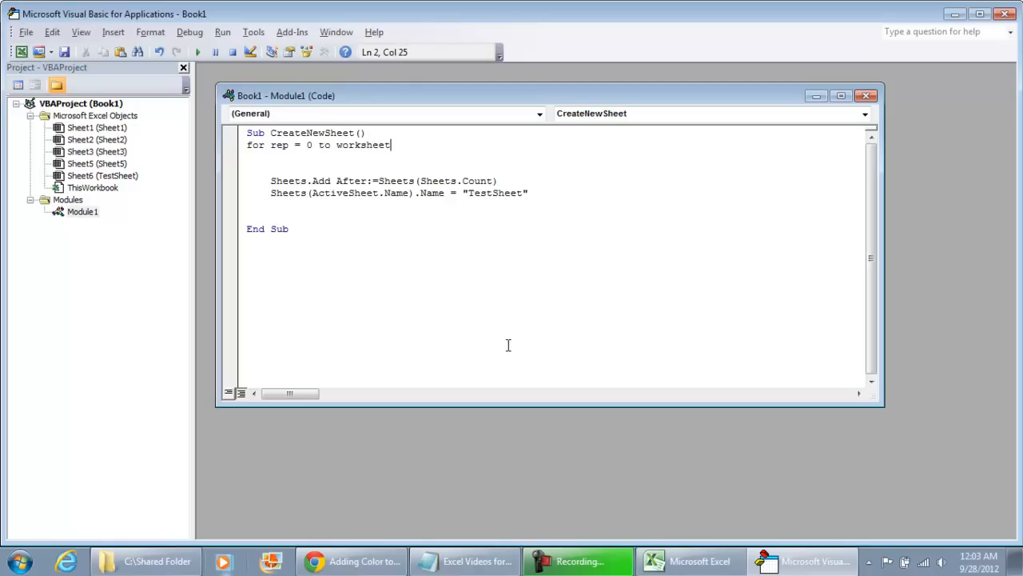
text(s.count -1))
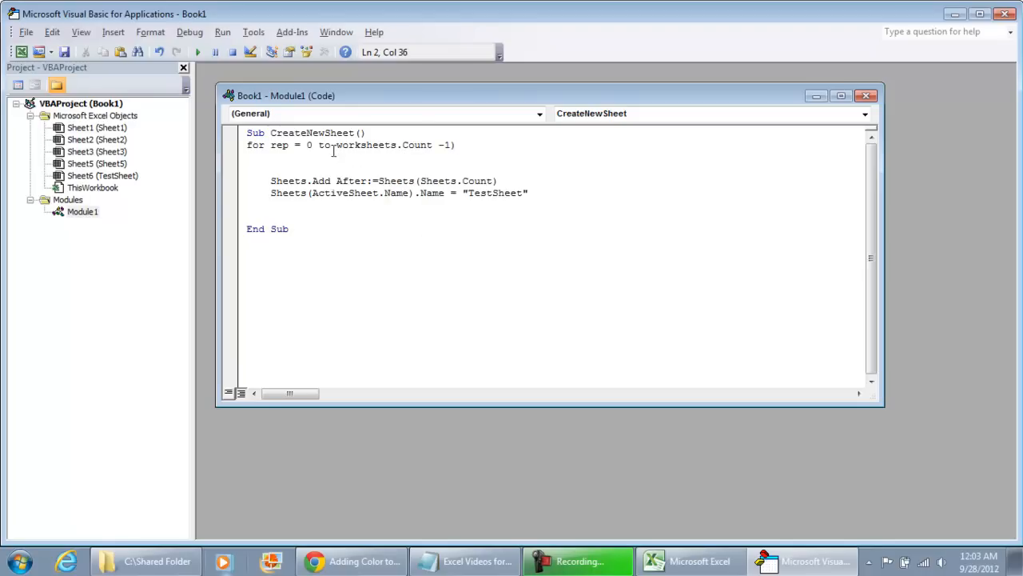
text((W)
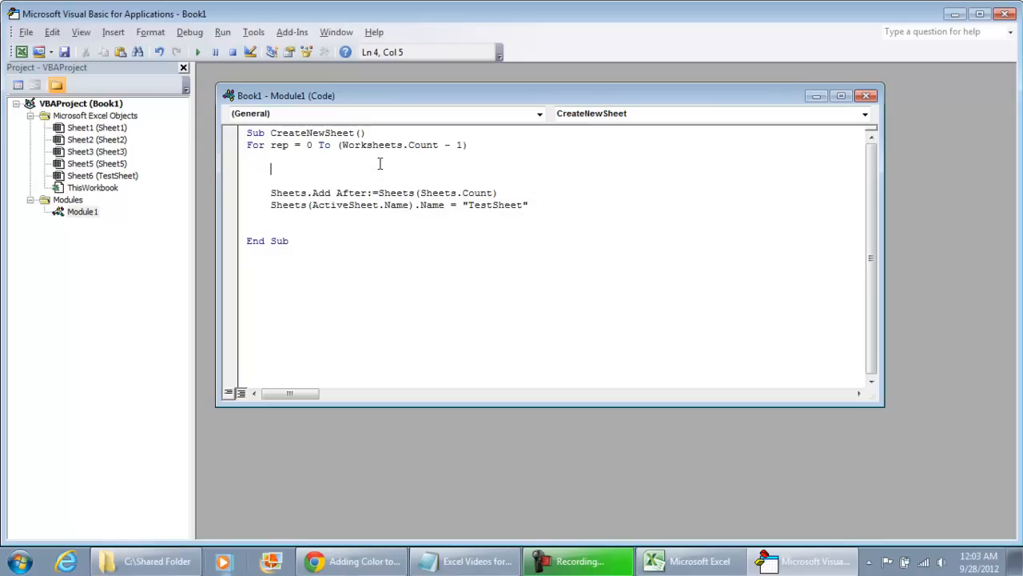
text(ne)
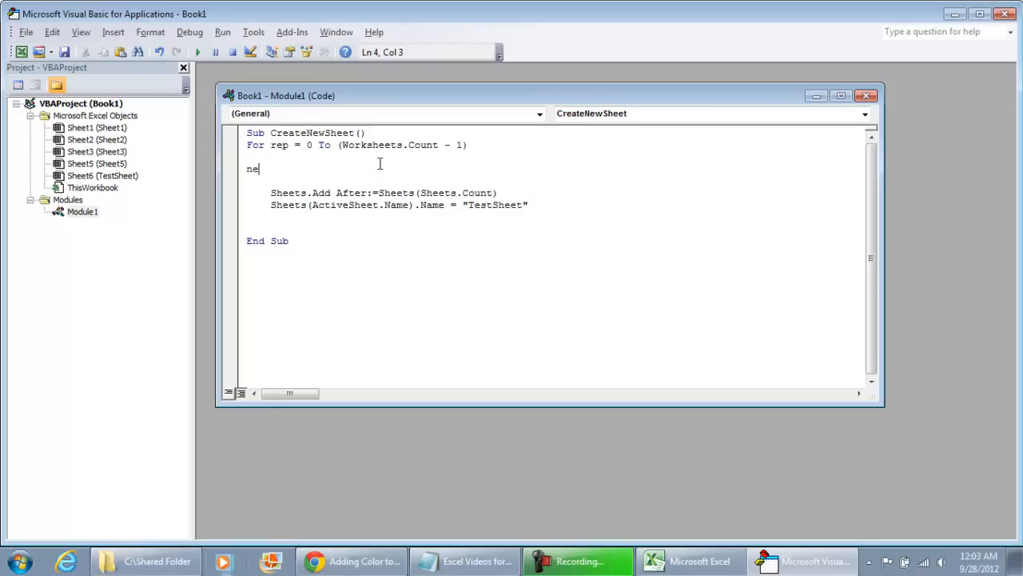
text(msgbox)
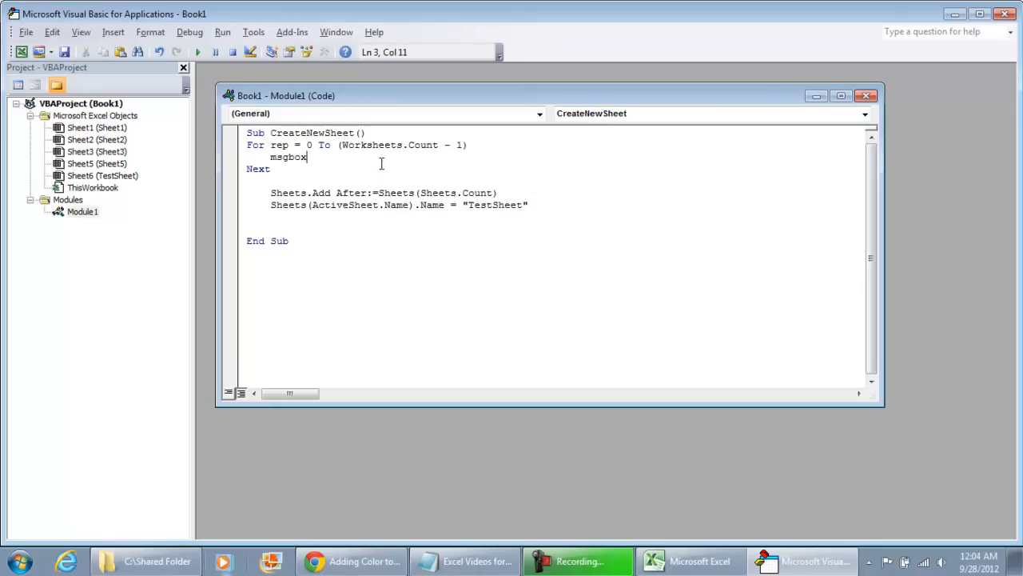
text(SHeet)
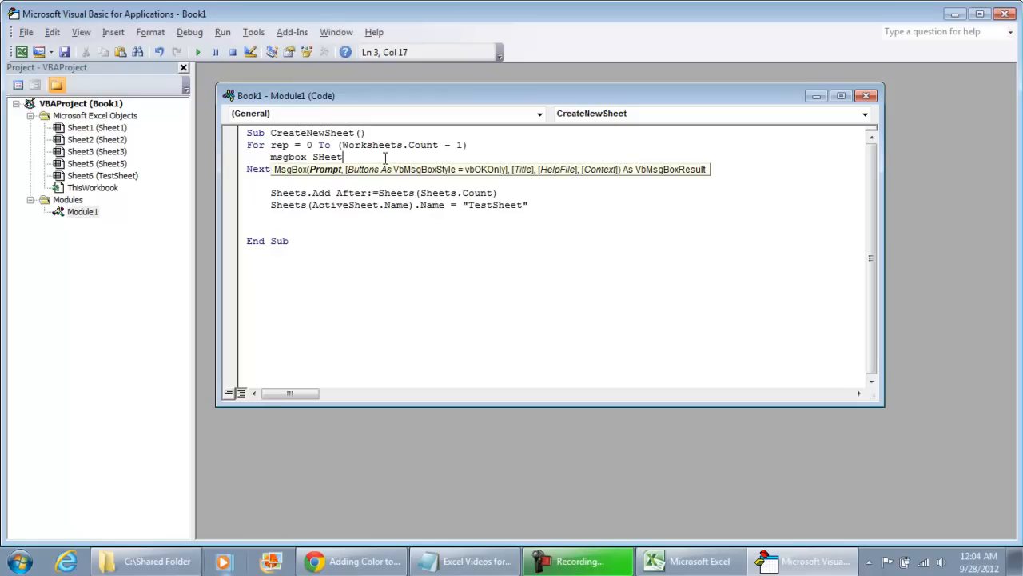
text((rep))
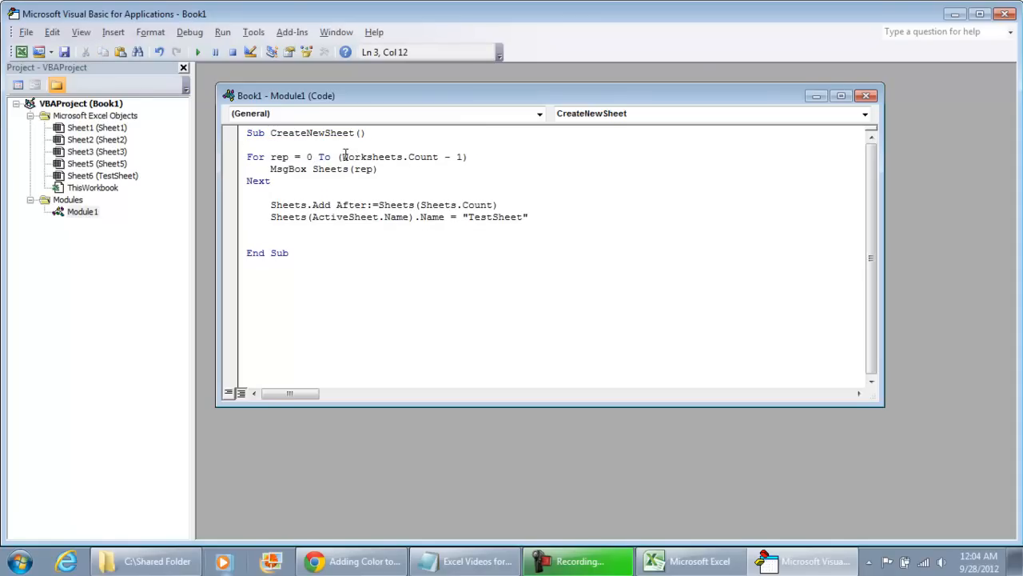
Step: Adjust the loop's count expression and add Exit Sub after the loop
drag(339, 157, 467, 157)
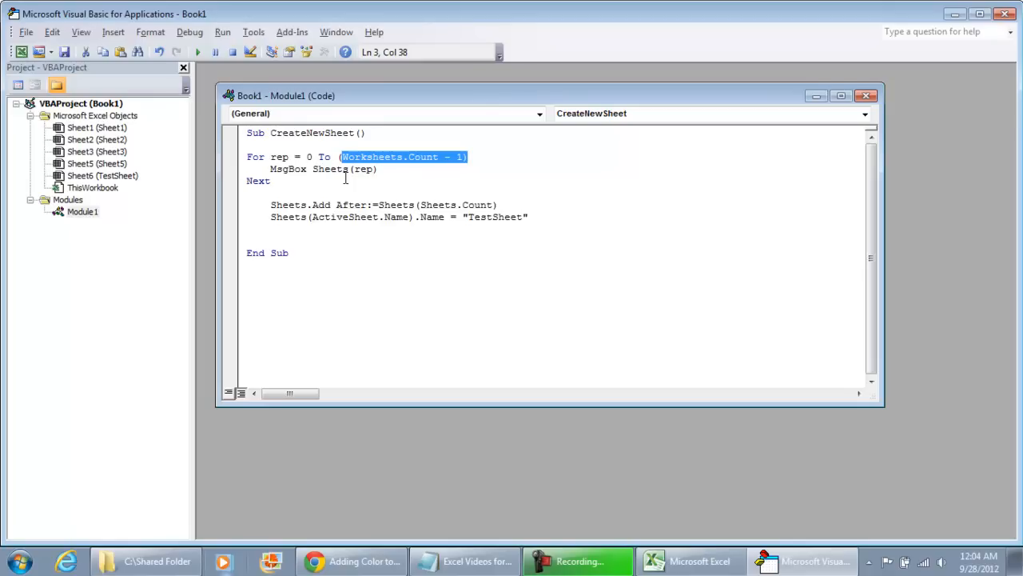
double_click(365, 169)
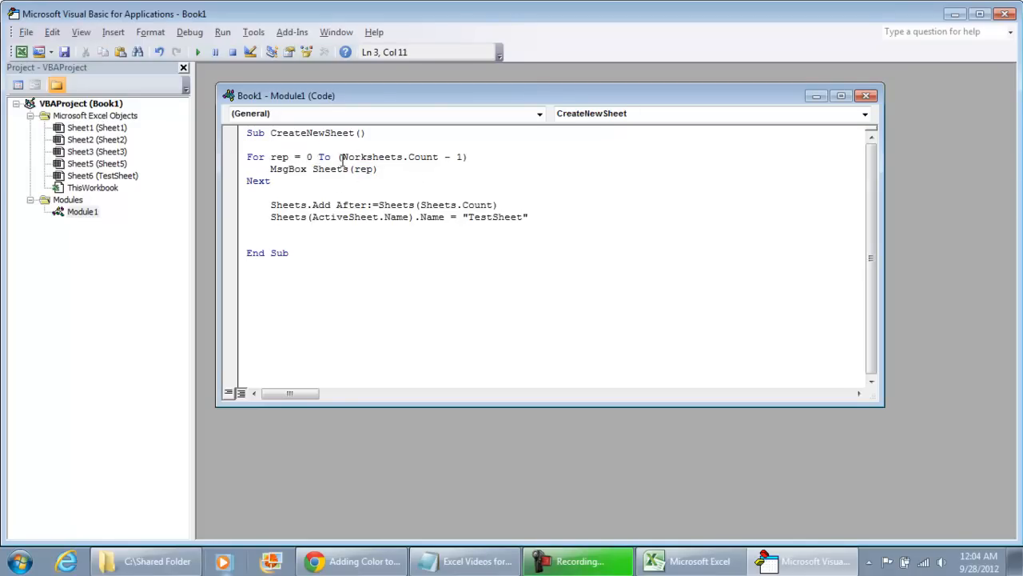
drag(342, 157, 432, 156)
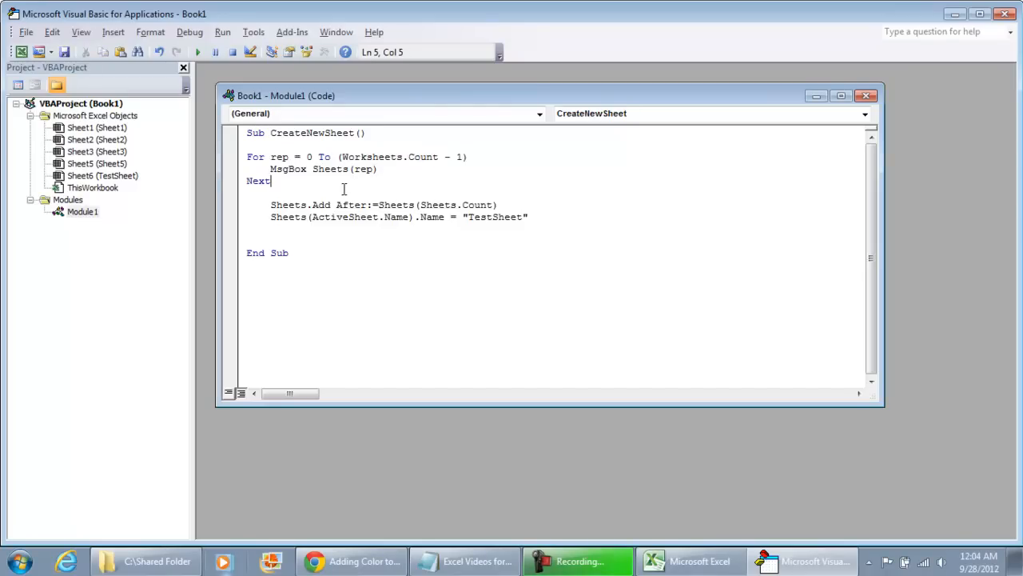
text(Exit Sub)
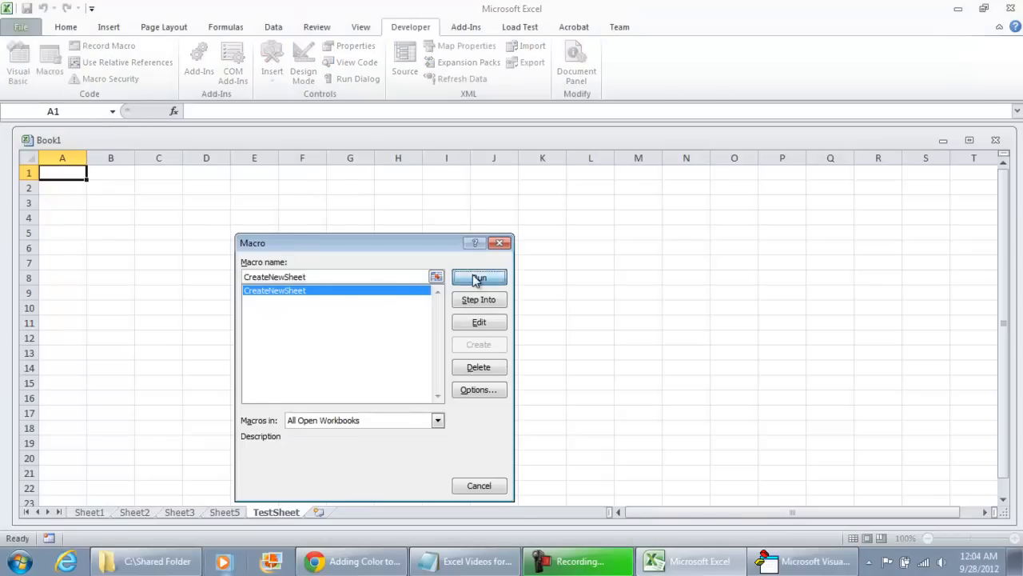
Step: Run the macro, debug run-time error 438 and change the line to MsgBox Sheets(rep).Name
click(480, 276)
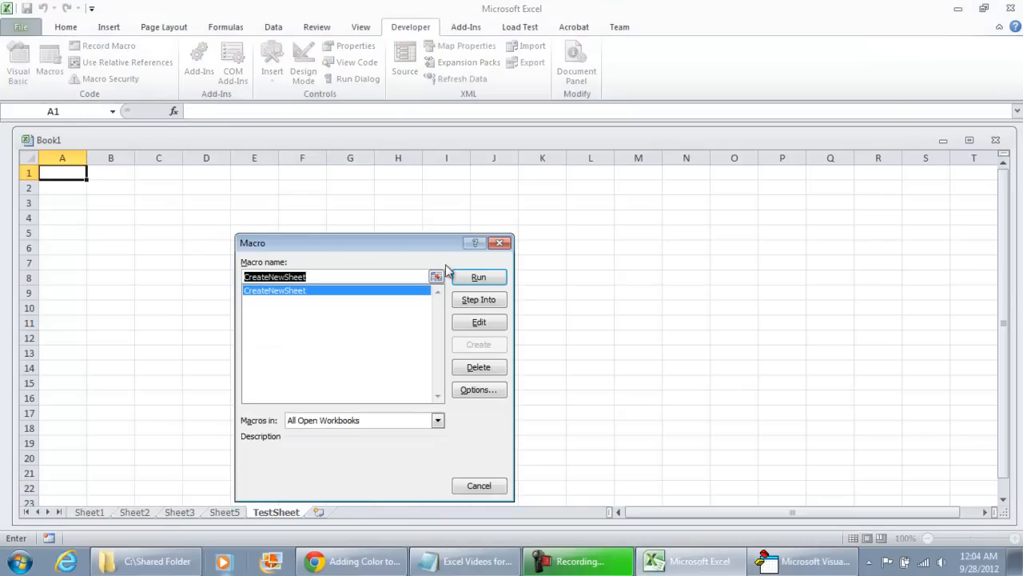
click(478, 277)
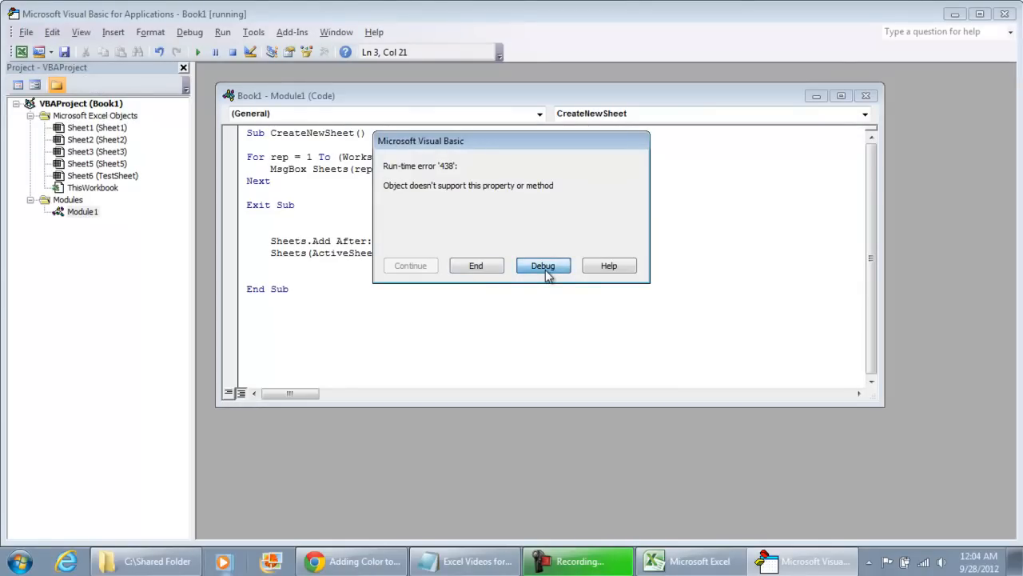
click(544, 265)
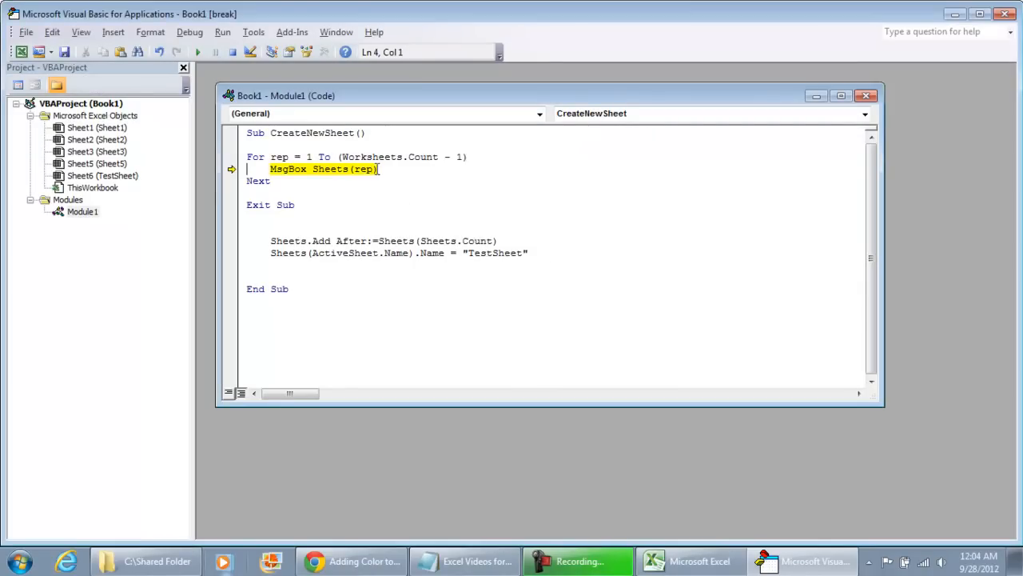
click(380, 169)
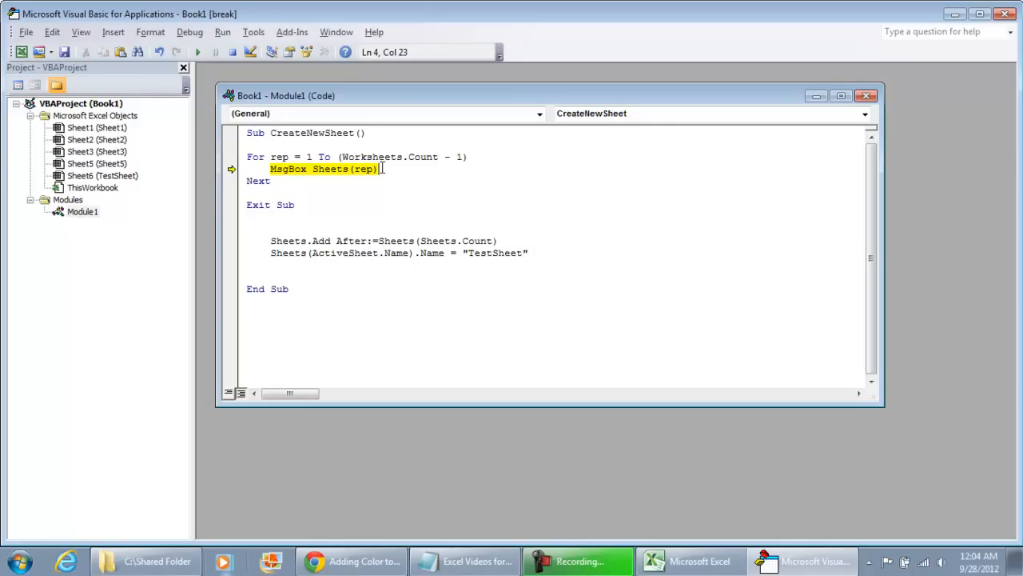
text(.name)
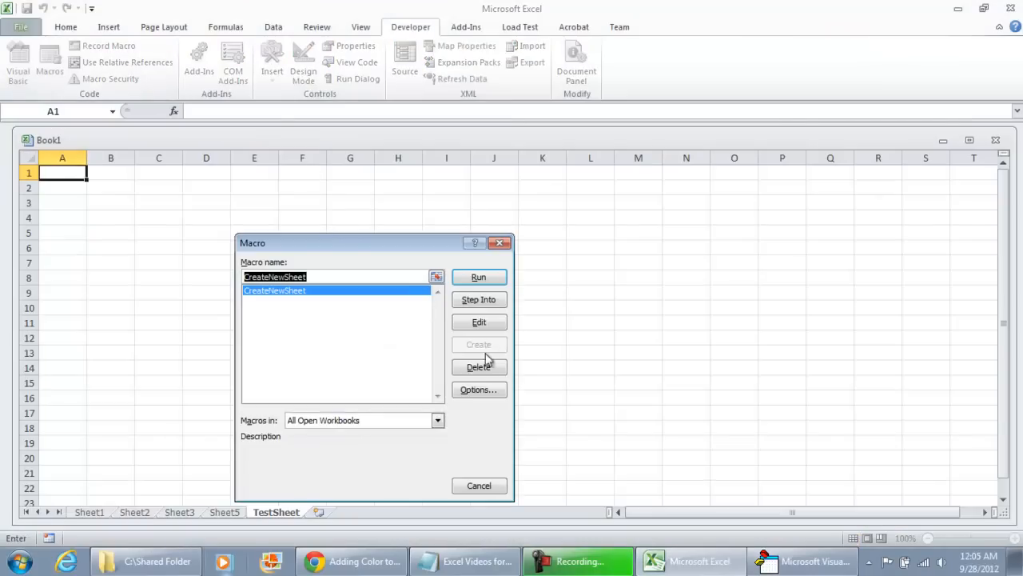
Step: Run CreateNewSheet and acknowledge the Sheet1, Sheet2 and Sheet3 name messages
click(479, 299)
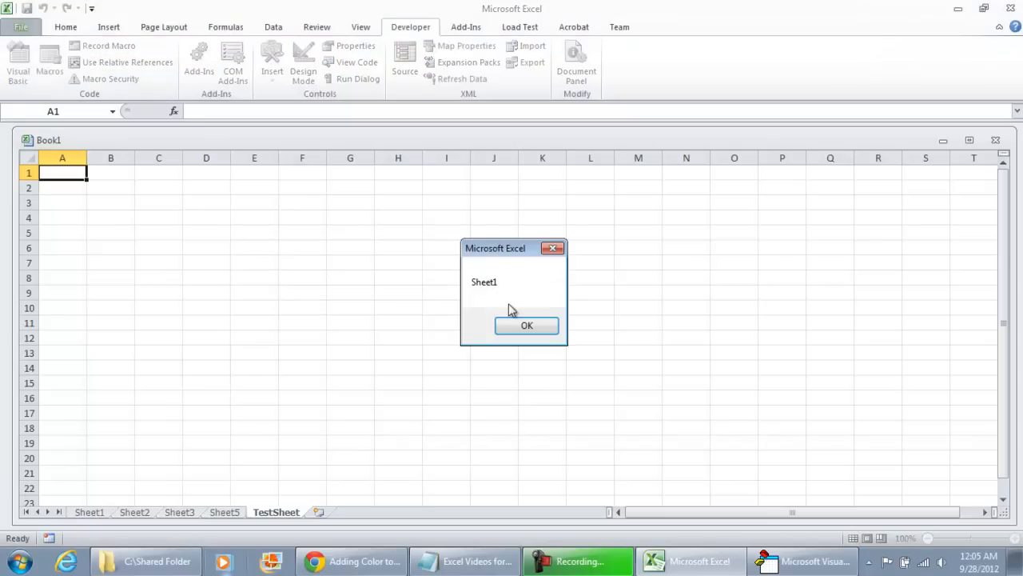
click(528, 327)
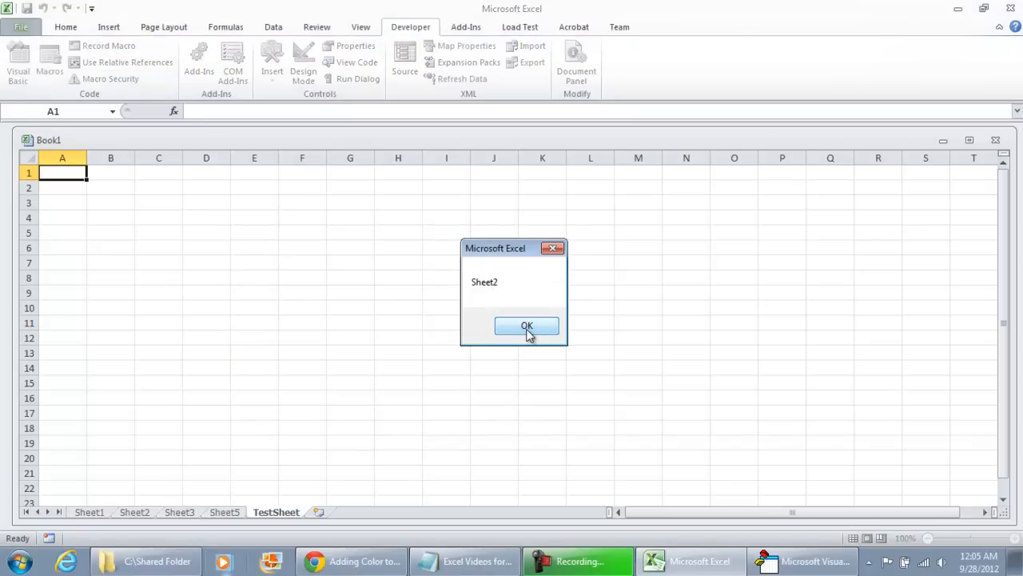
click(526, 326)
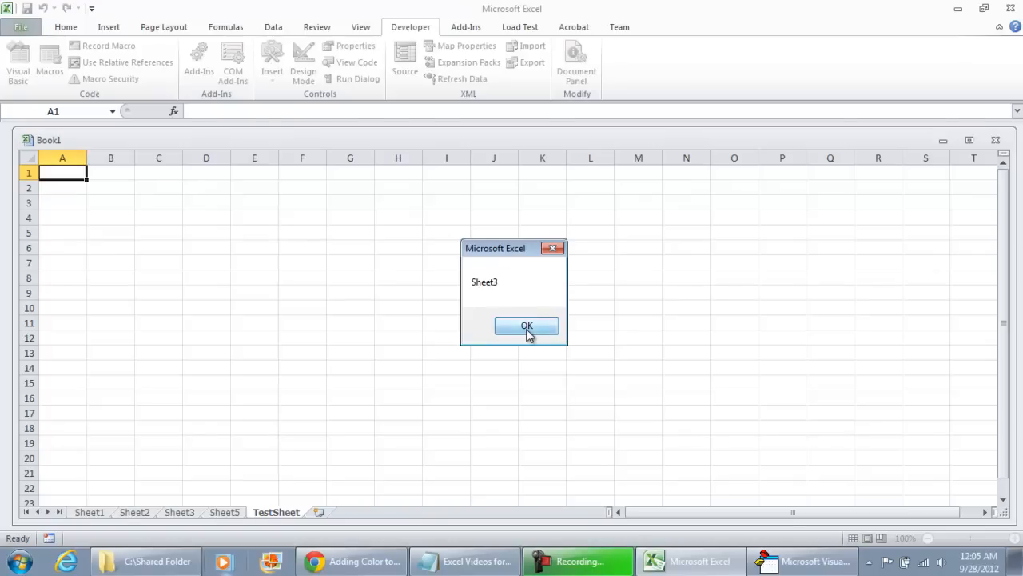
click(527, 326)
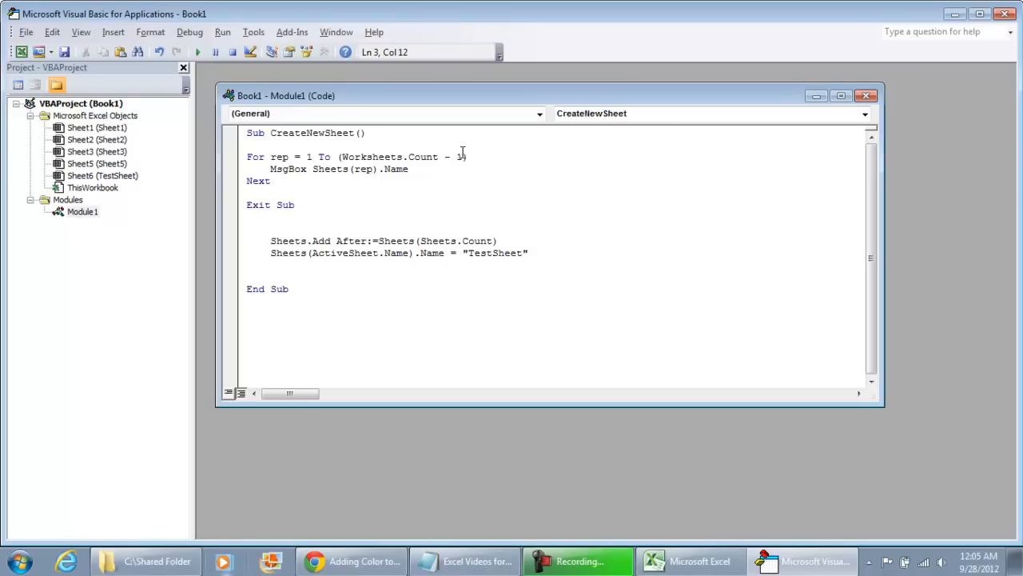
Step: Remove the - 1 from Worksheets.Count and rerun so every name through TestSheet is shown
key(BackSpace)
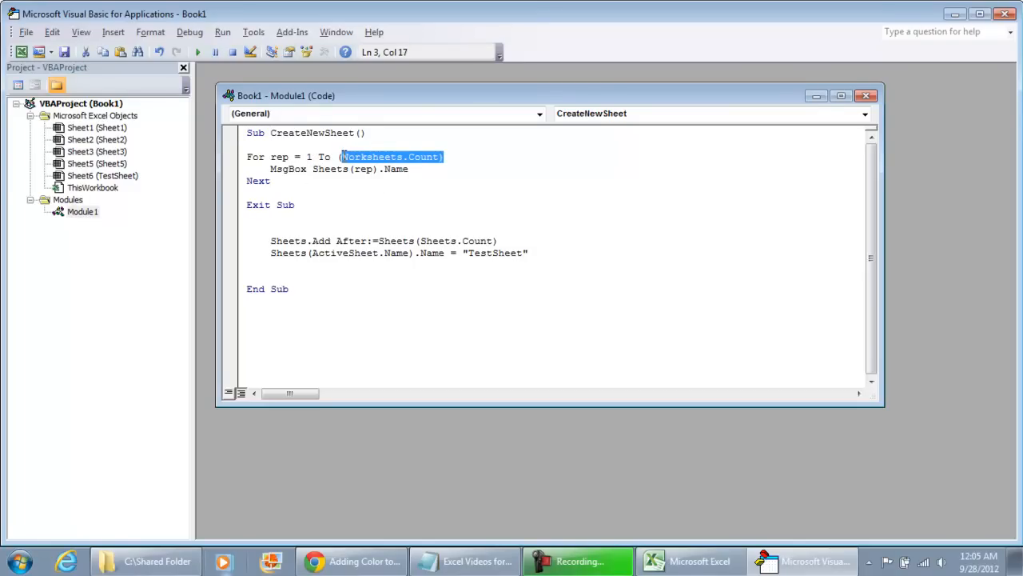
click(703, 561)
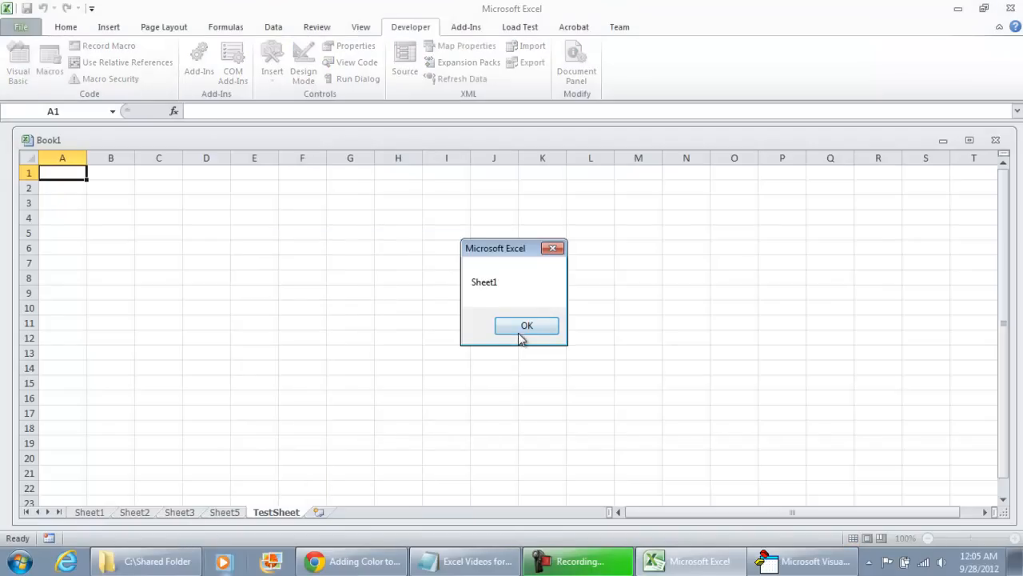
click(528, 326)
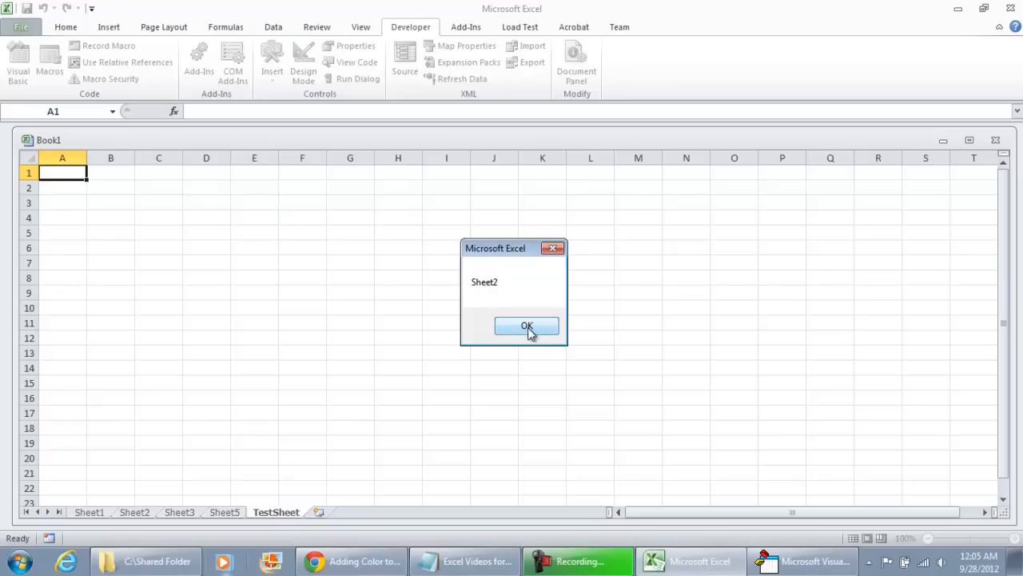
click(527, 326)
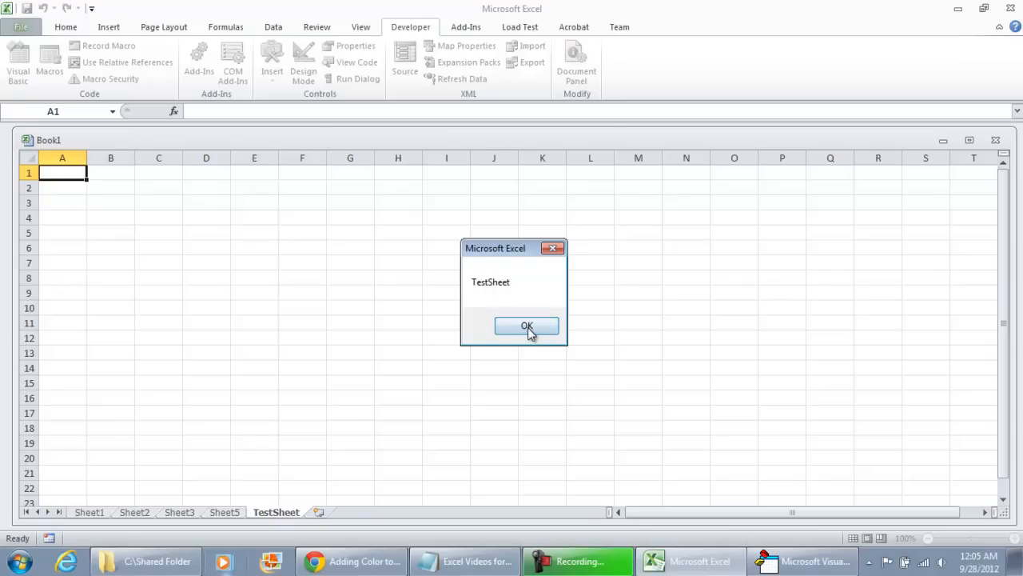
click(528, 326)
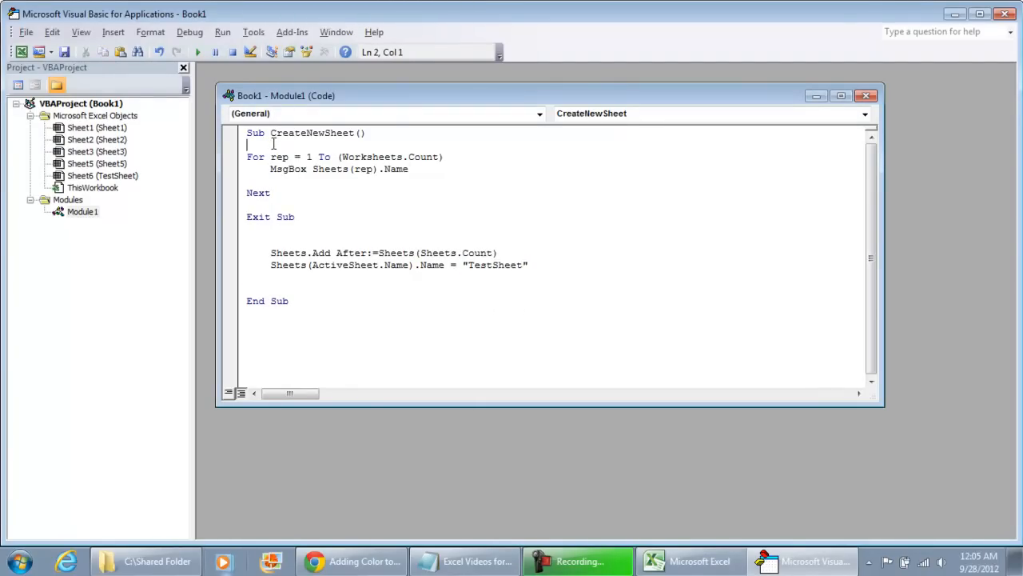
Step: Add sheet_name_to_create = "TestSheet" and use it in the rename line
text(sheet_name_to)
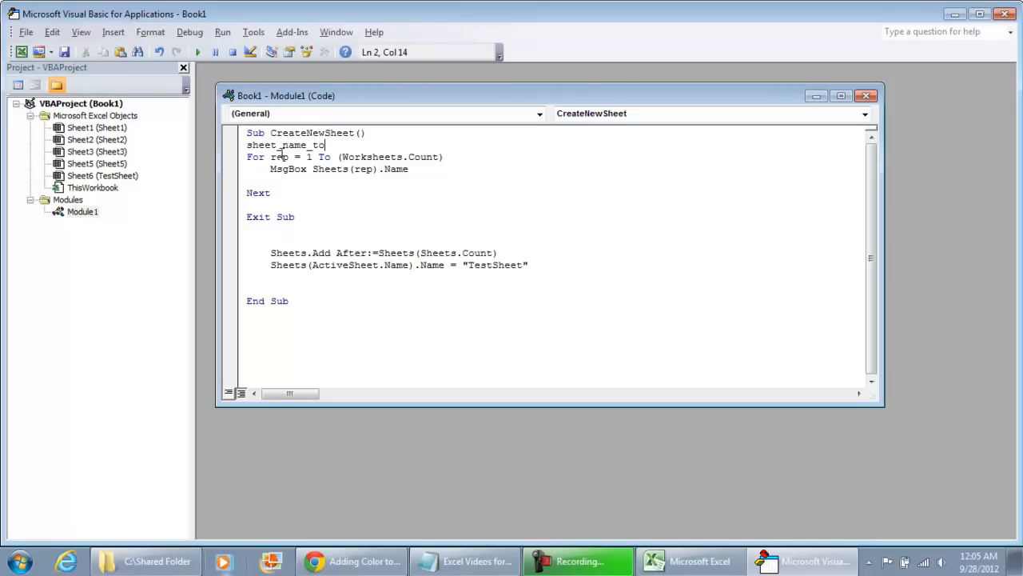
text(_create = "TestSheet")
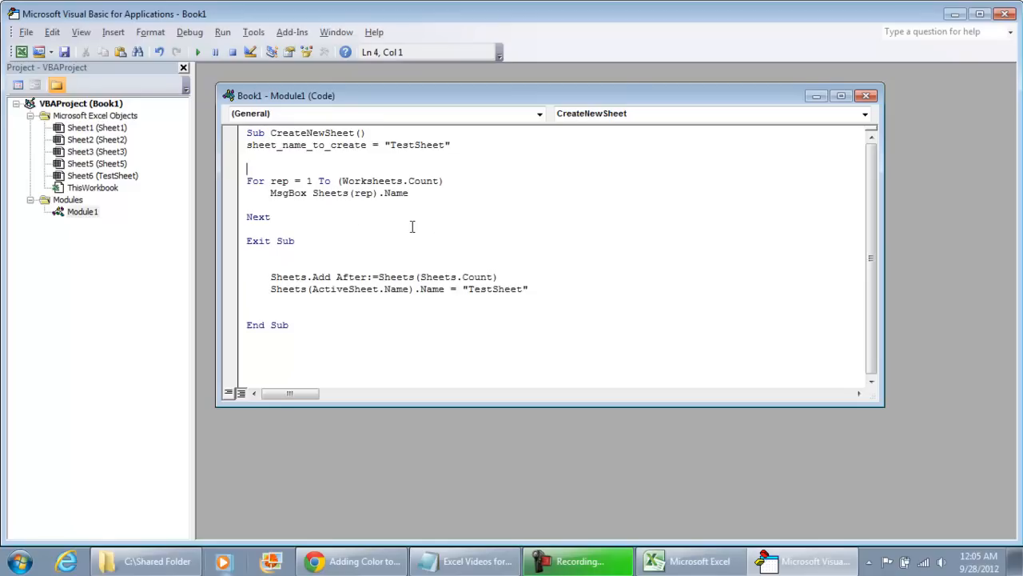
drag(480, 288, 527, 288)
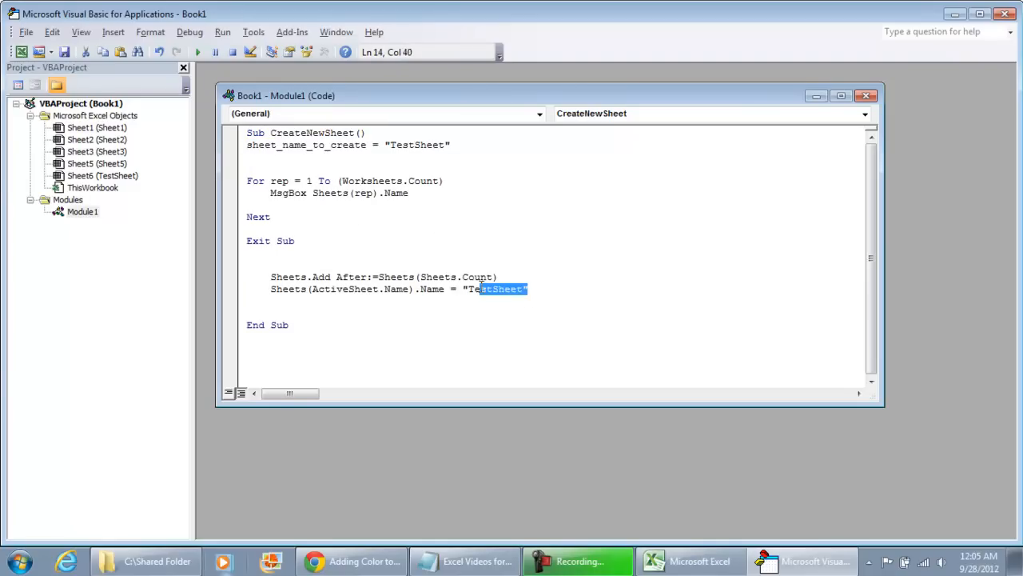
text(sheet_name_to_create)
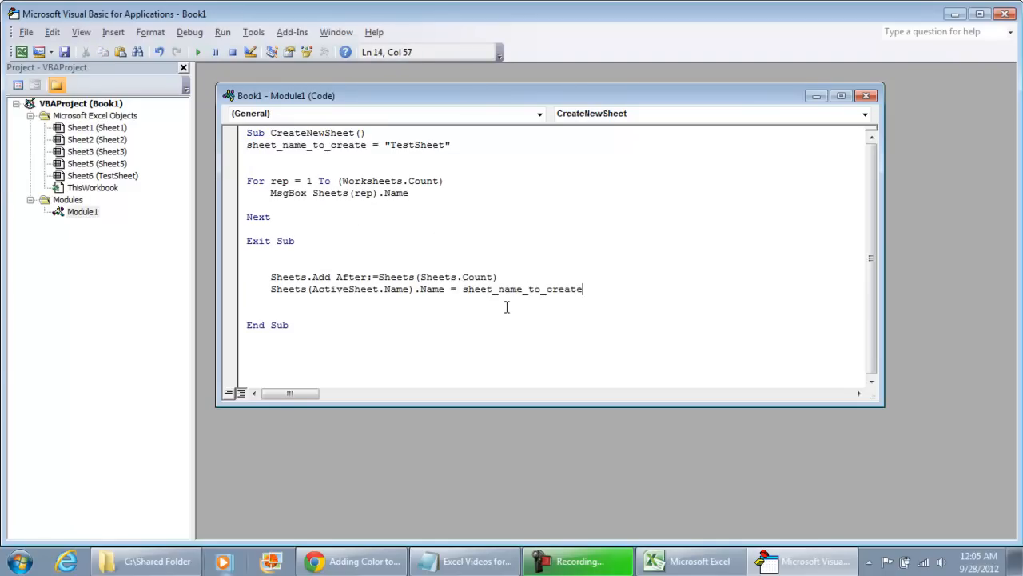
mouse_move(427, 195)
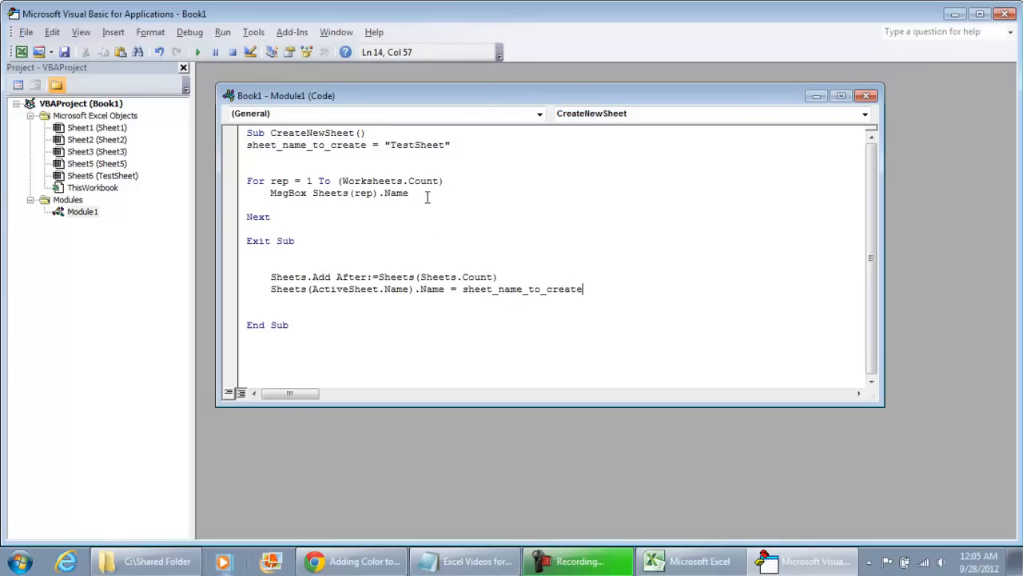
Step: Turn the MsgBox into If LCase(Sheets(rep).Name) = sheet_name_to_create Then Exit Sub
click(286, 191)
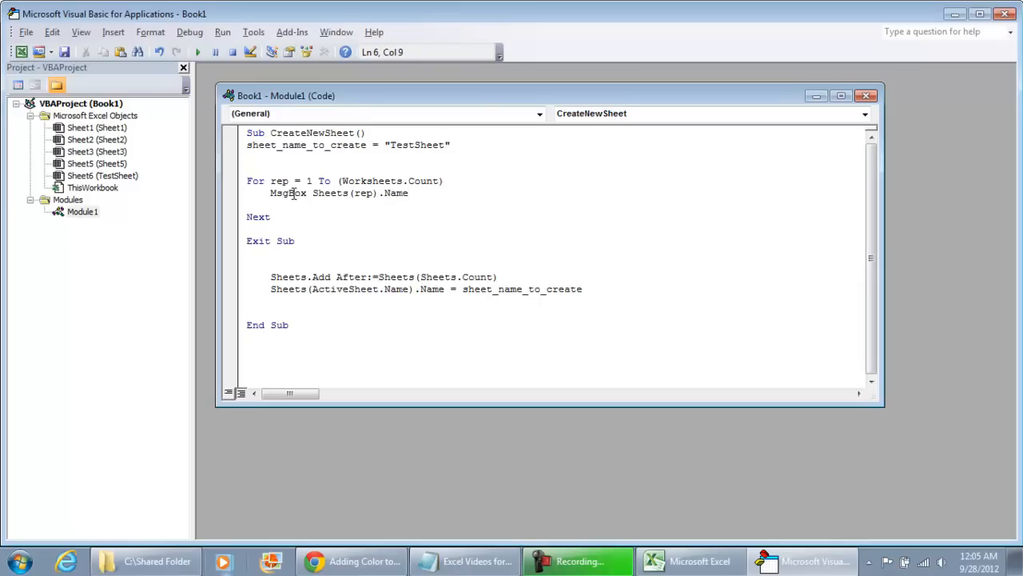
double_click(288, 192)
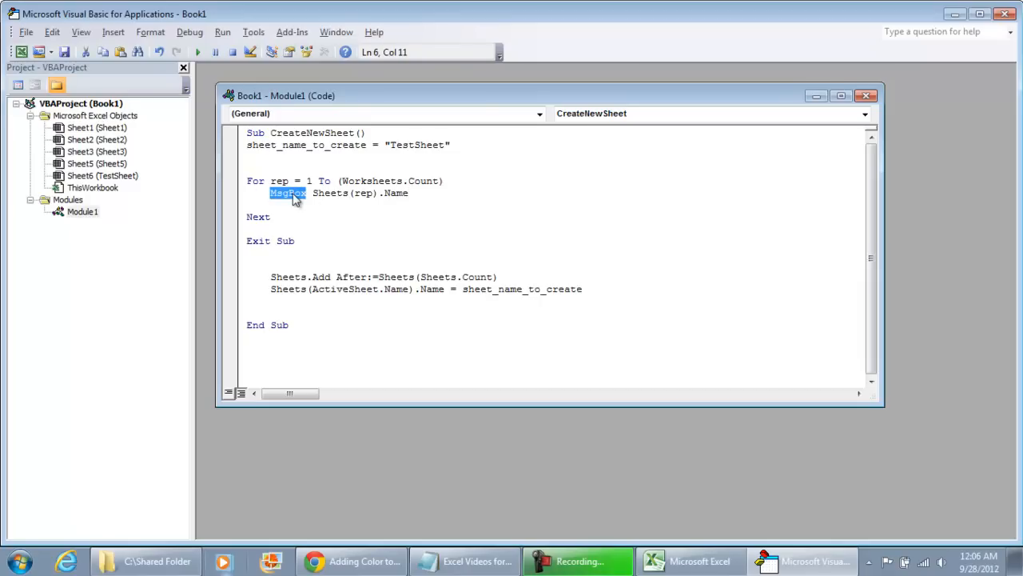
text(if)
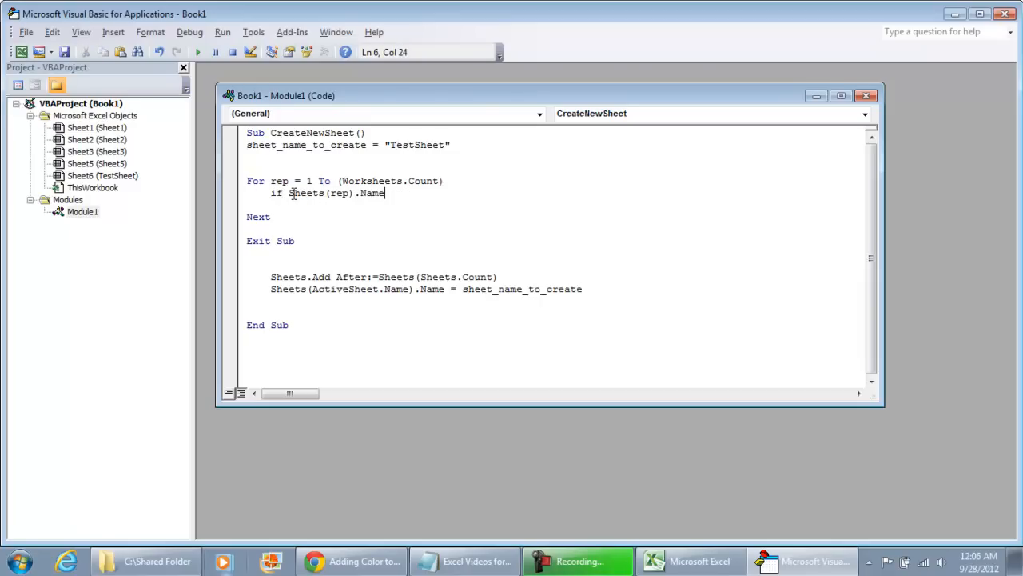
text(=)
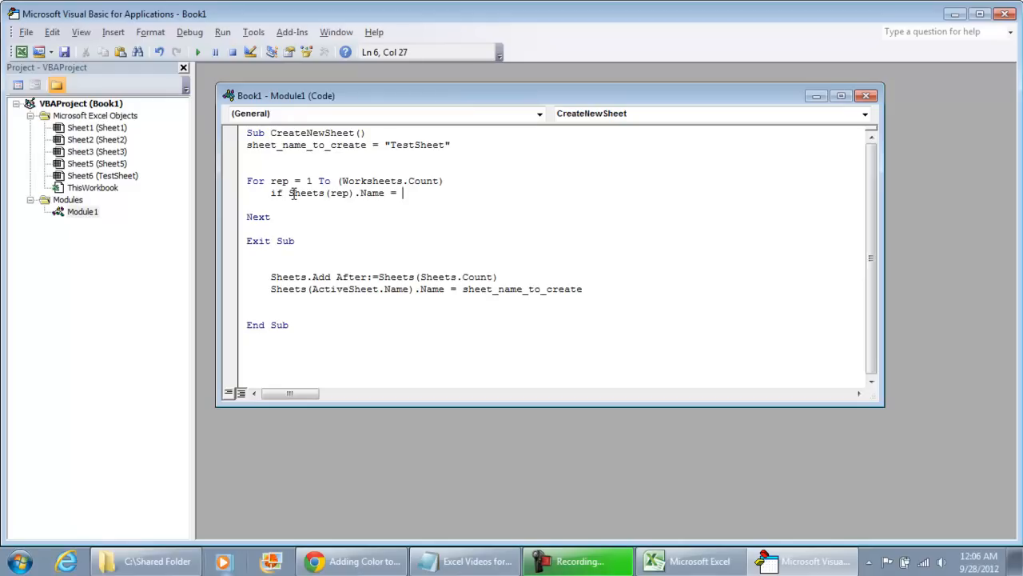
text(sheet_name_to_create)
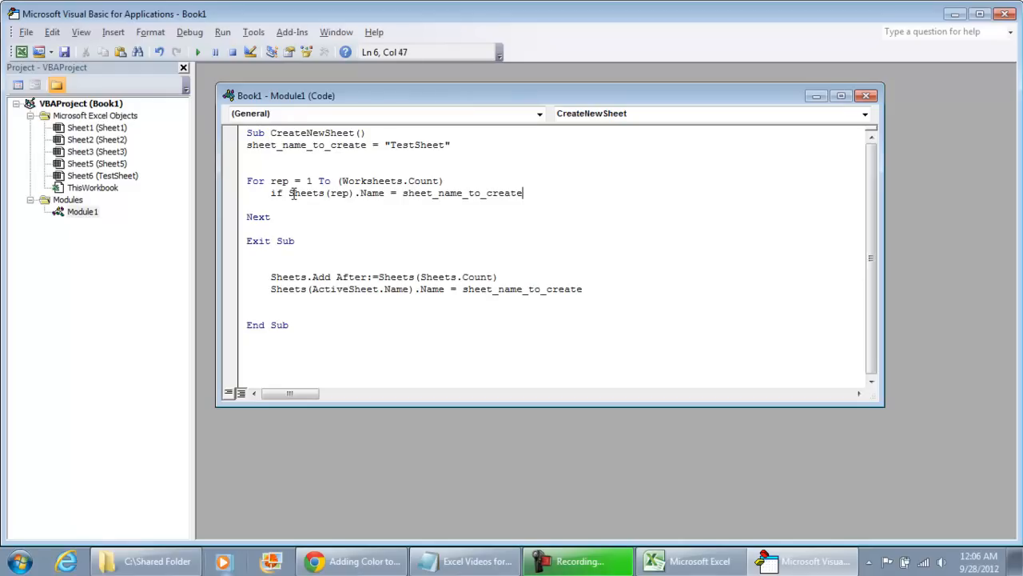
text(then exit su)
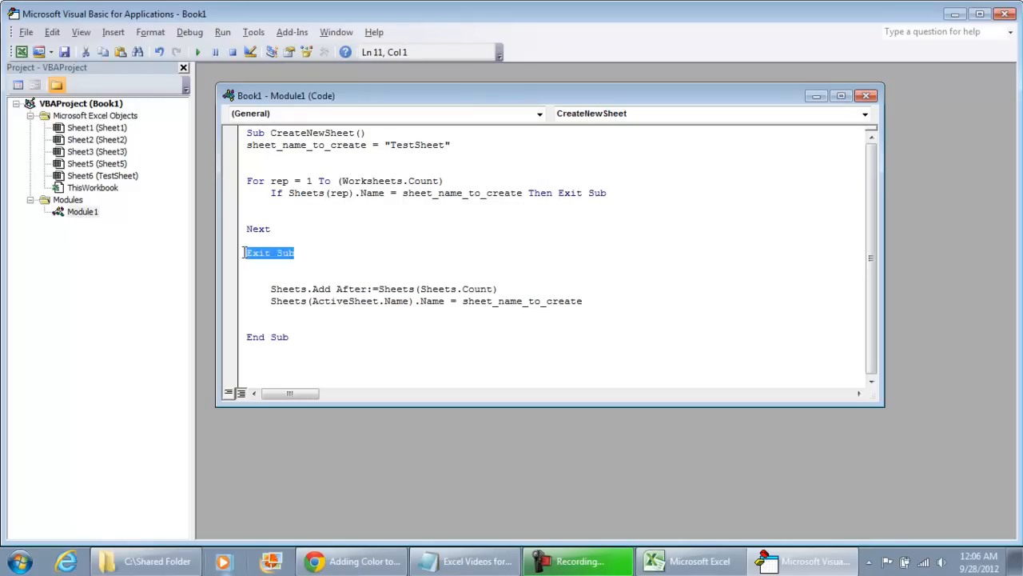
key(Delete)
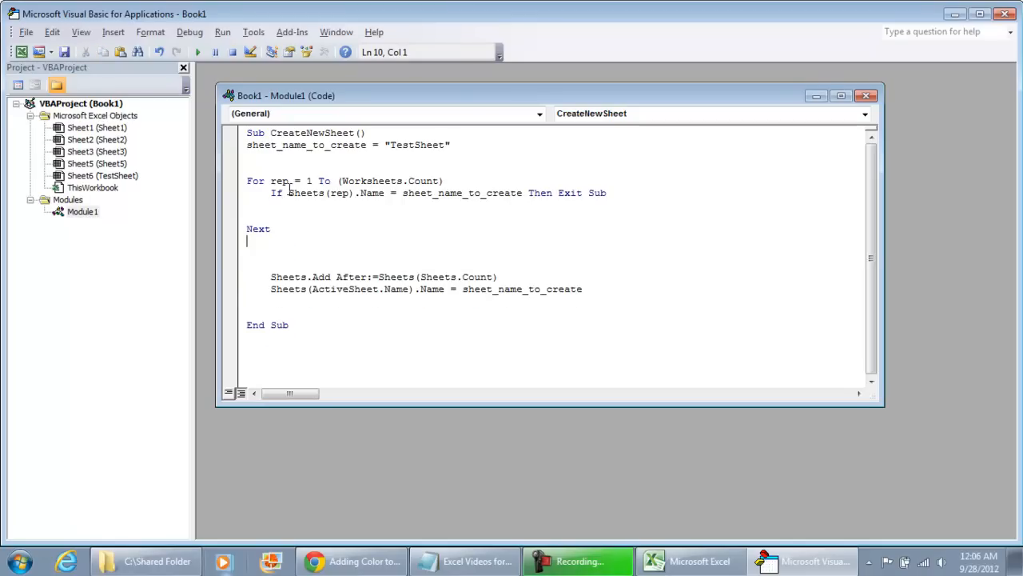
text(lcase()
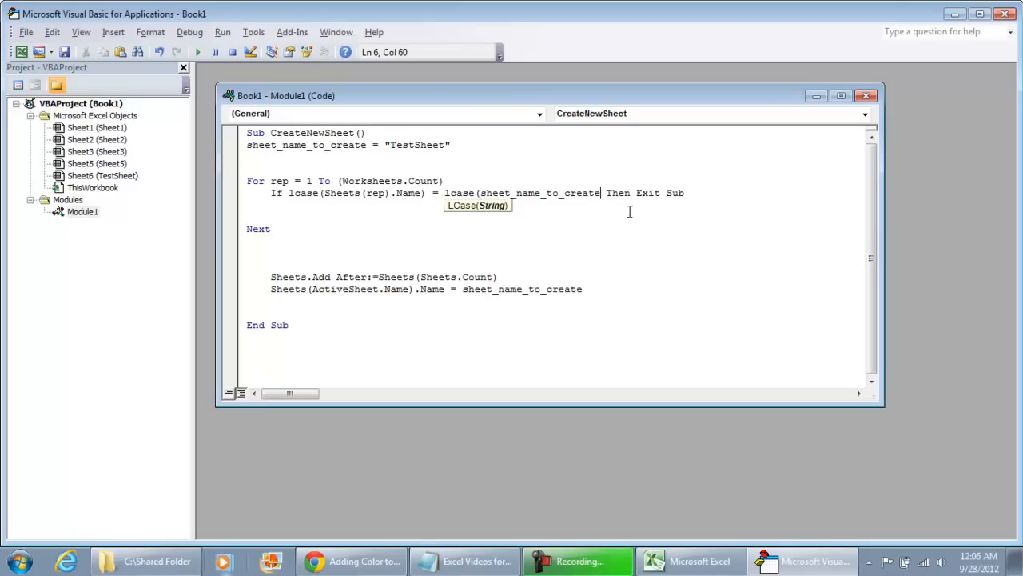
text())
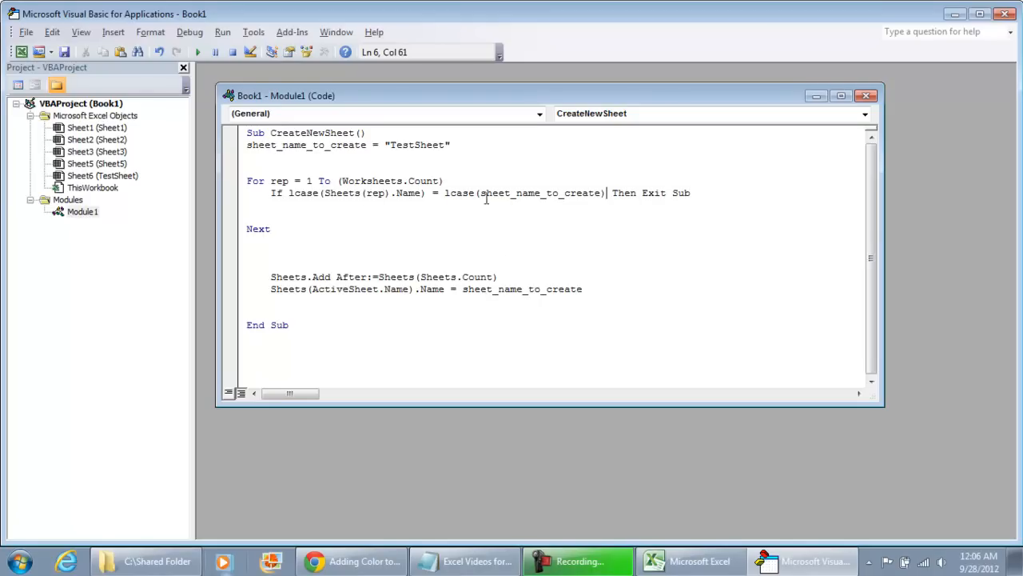
mouse_move(399, 192)
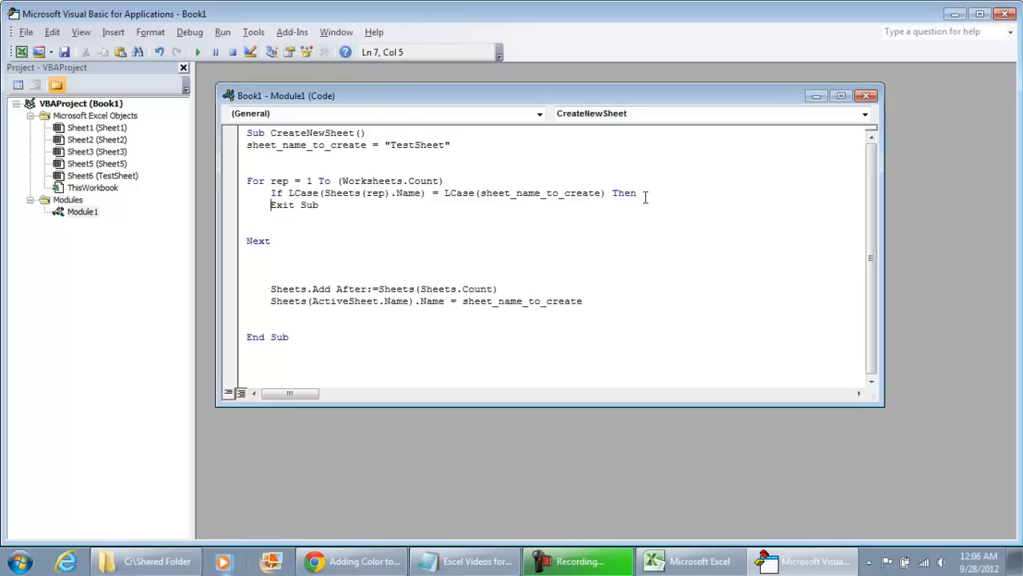
Step: Add MsgBox "This sheet already exists!" inside the If block
text(msgbox)
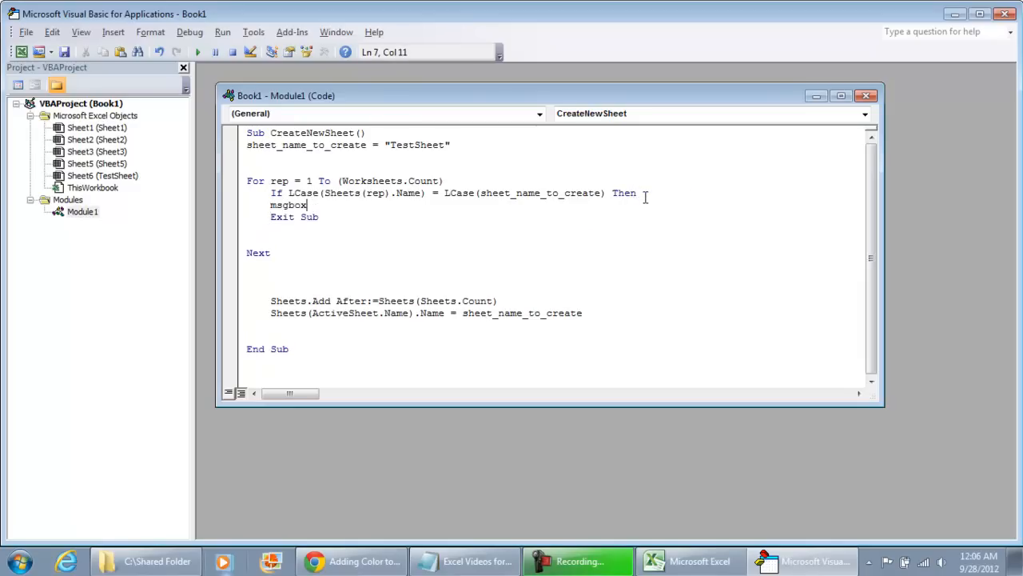
text("This sheet already exists)
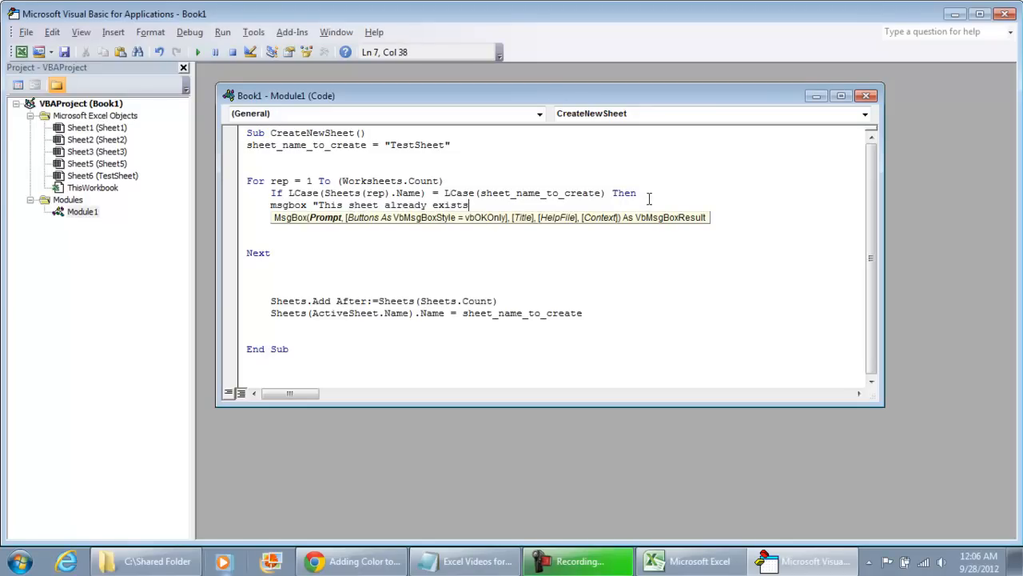
text(!)
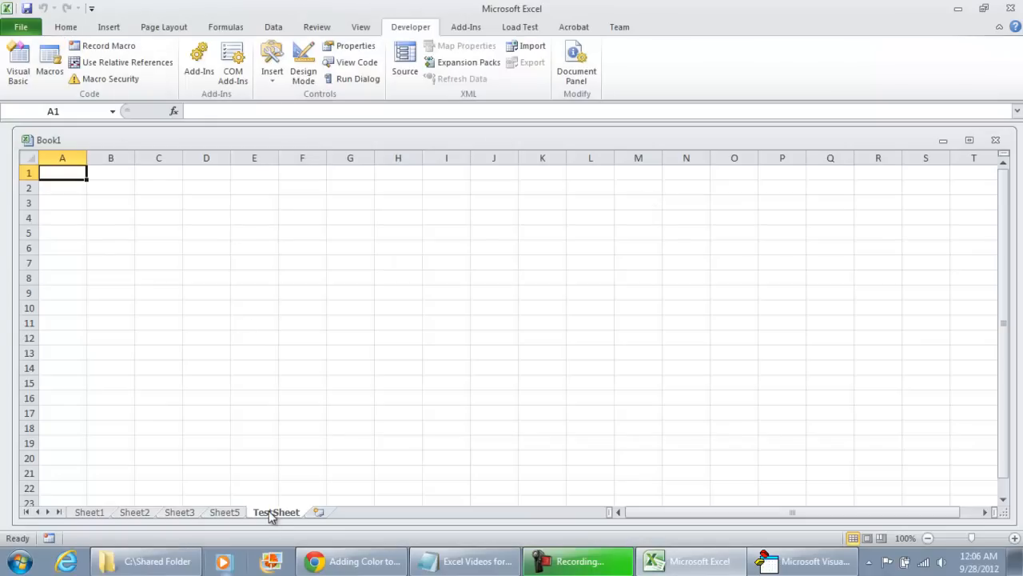
Step: Dismiss the already-exists warning and delete the TestSheet tab
click(48, 54)
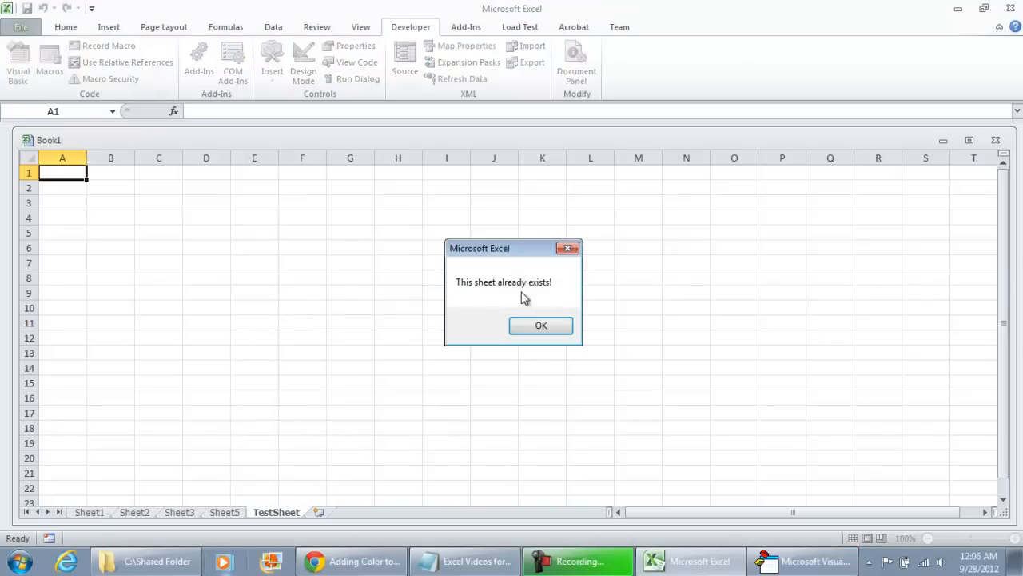
click(540, 327)
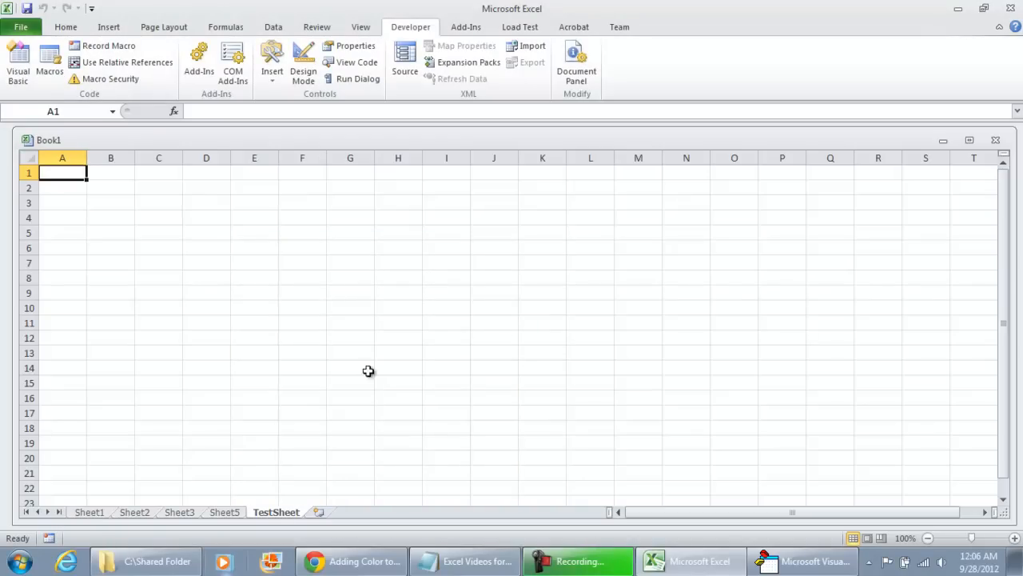
right_click(275, 512)
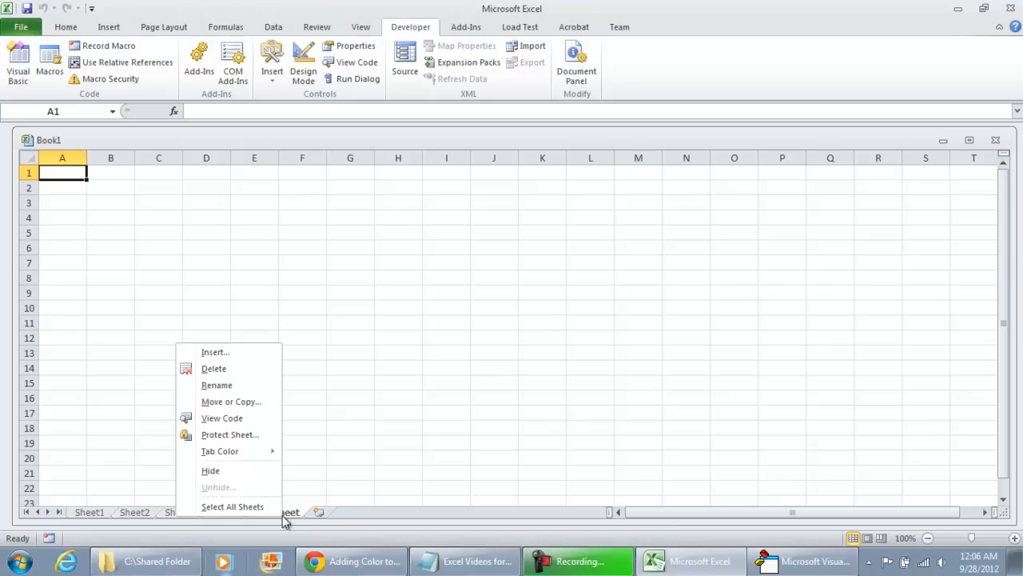
click(214, 368)
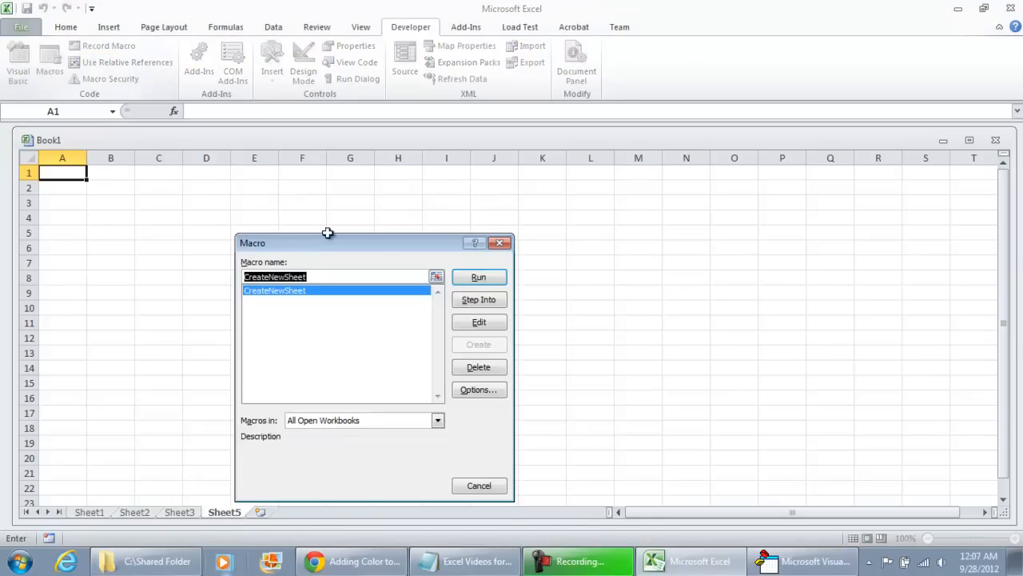
Step: Run CreateNewSheet to recreate TestSheet, then run it again and accept the warning
click(478, 277)
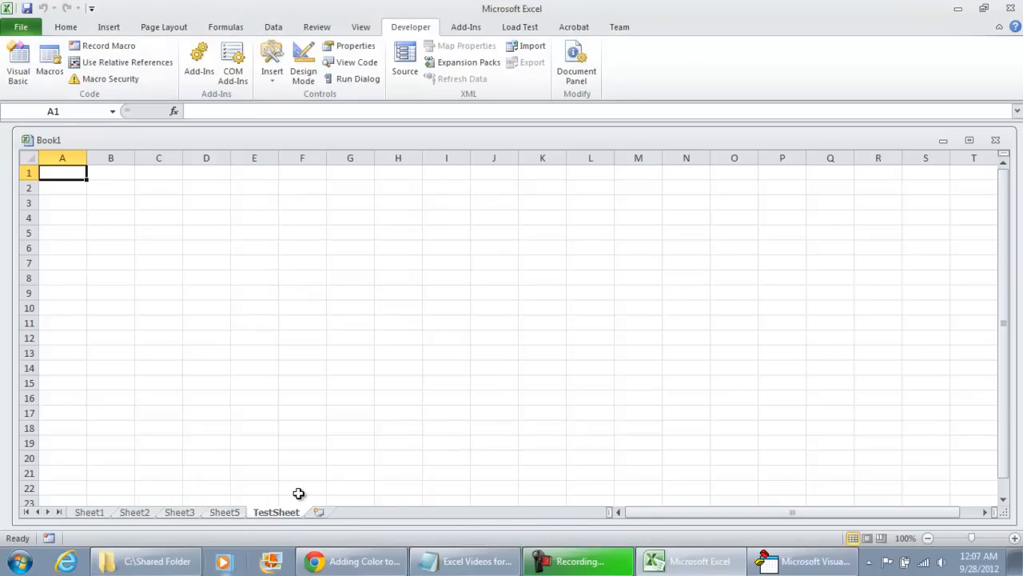
click(50, 53)
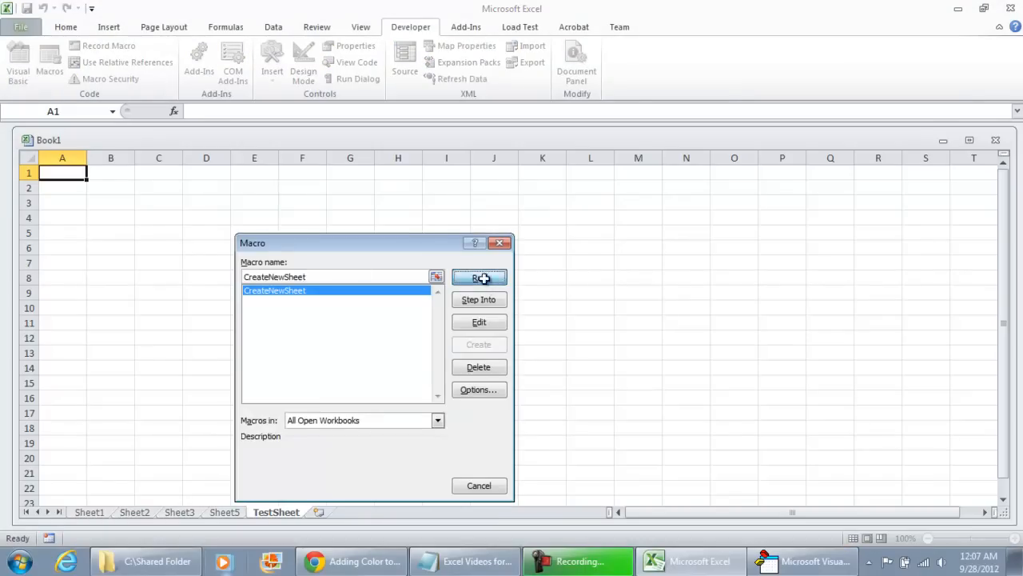
click(480, 277)
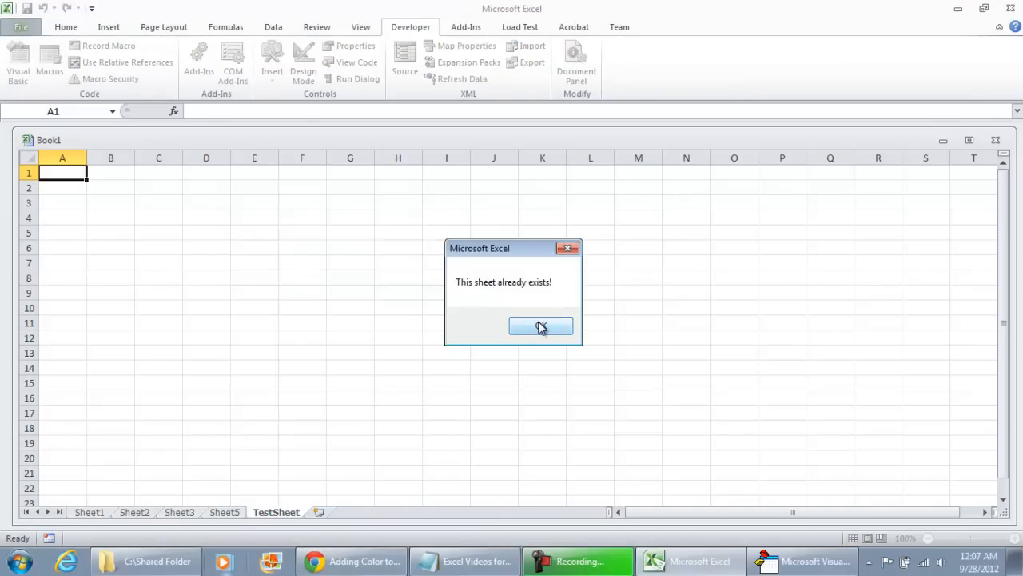
click(541, 327)
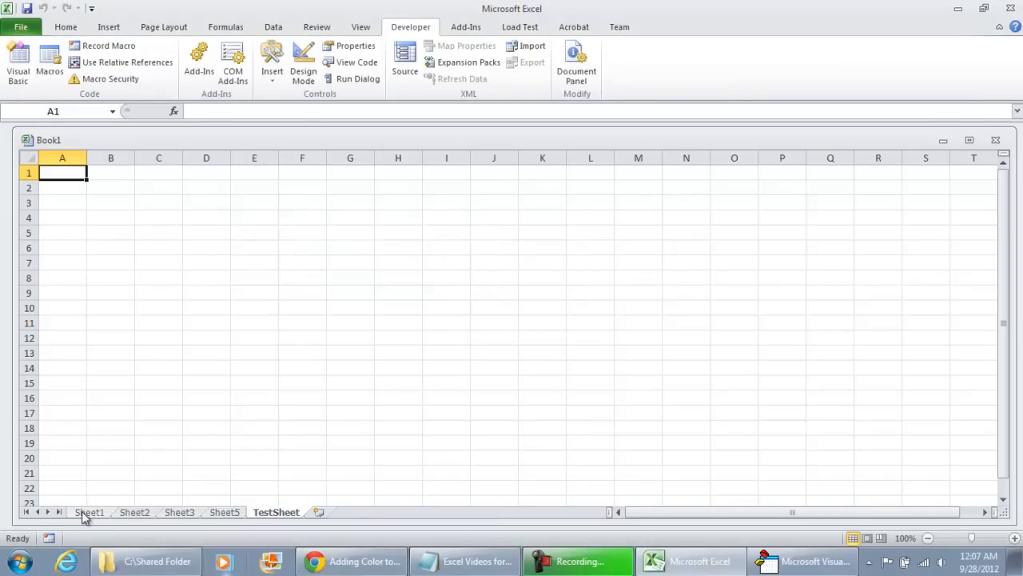
Step: Enter Home in cell F3 on Sheet1 as the new sheet name
click(91, 512)
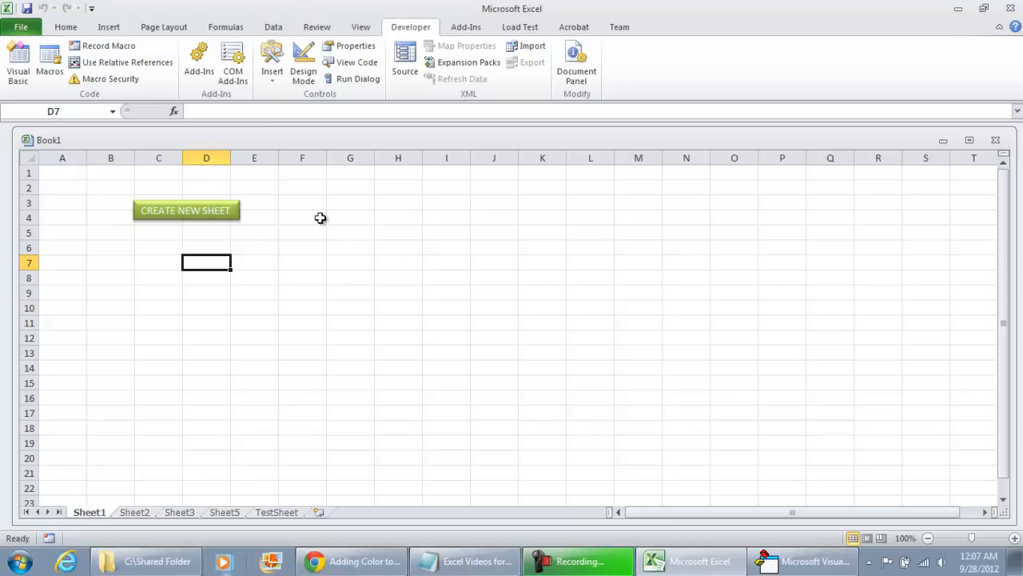
click(302, 202)
text(Home)
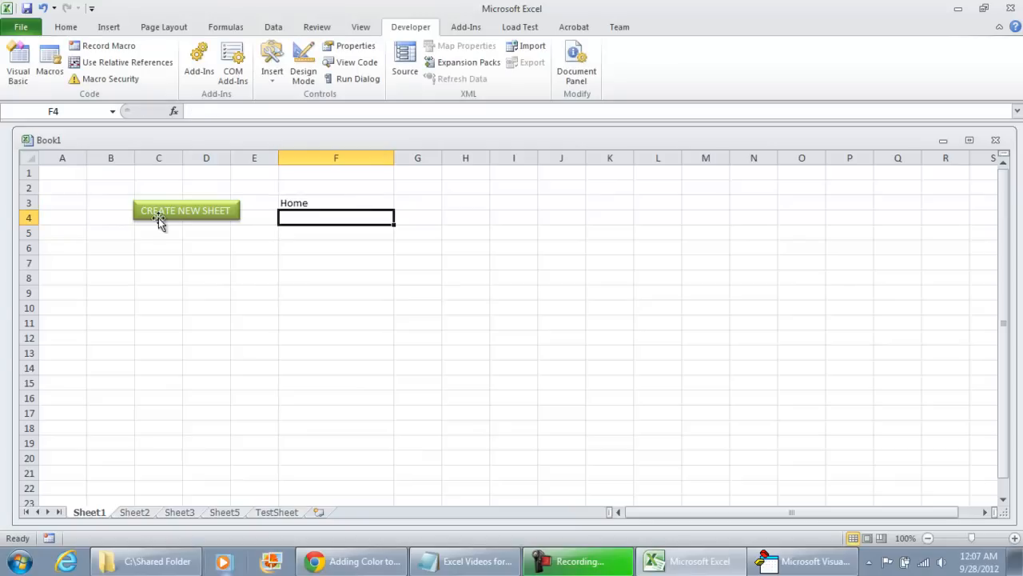
right_click(158, 218)
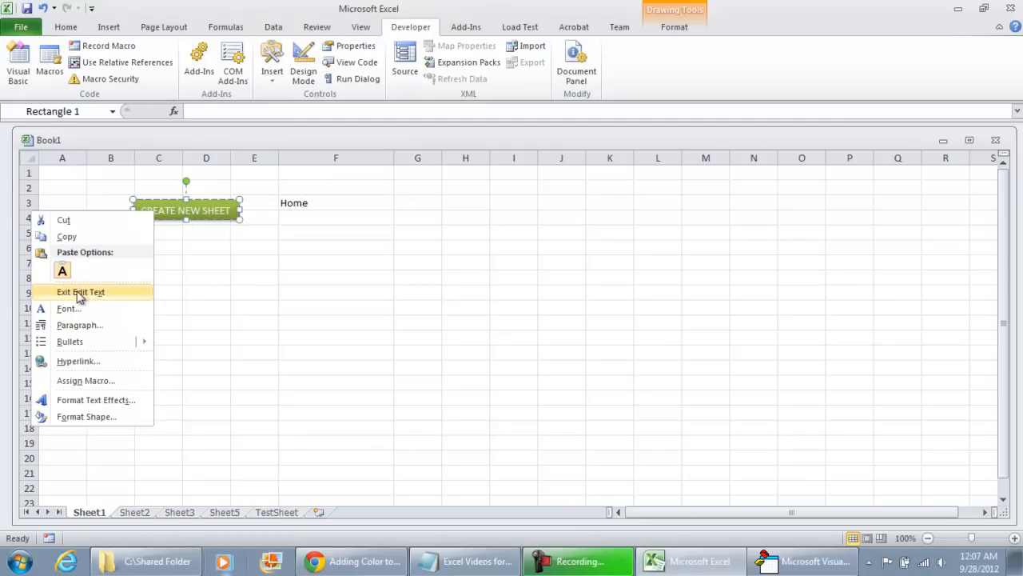
mouse_move(176, 254)
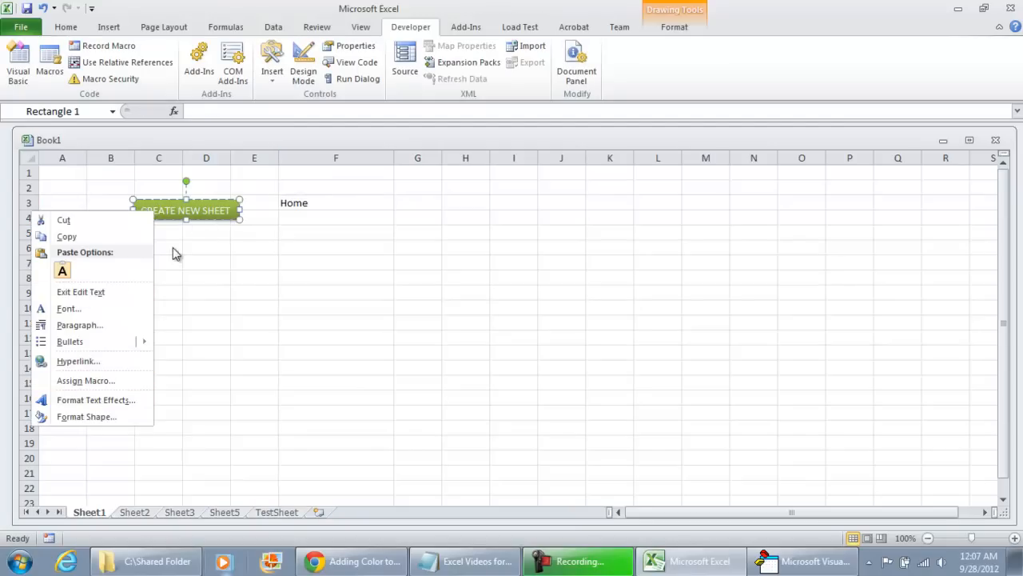
click(217, 227)
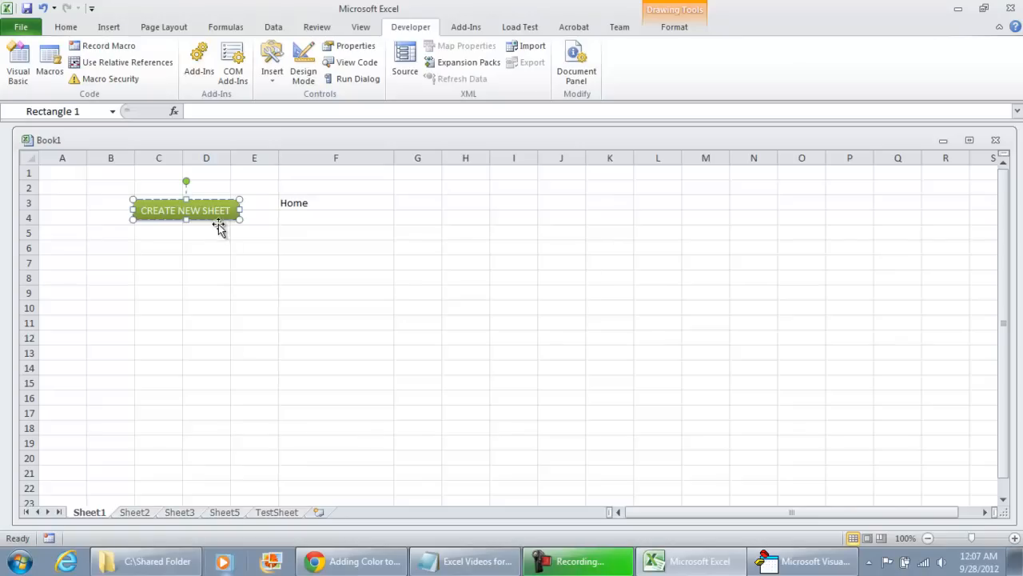
Step: Assign the CreateNewSheet macro to the CREATE NEW SHEET shape
right_click(215, 227)
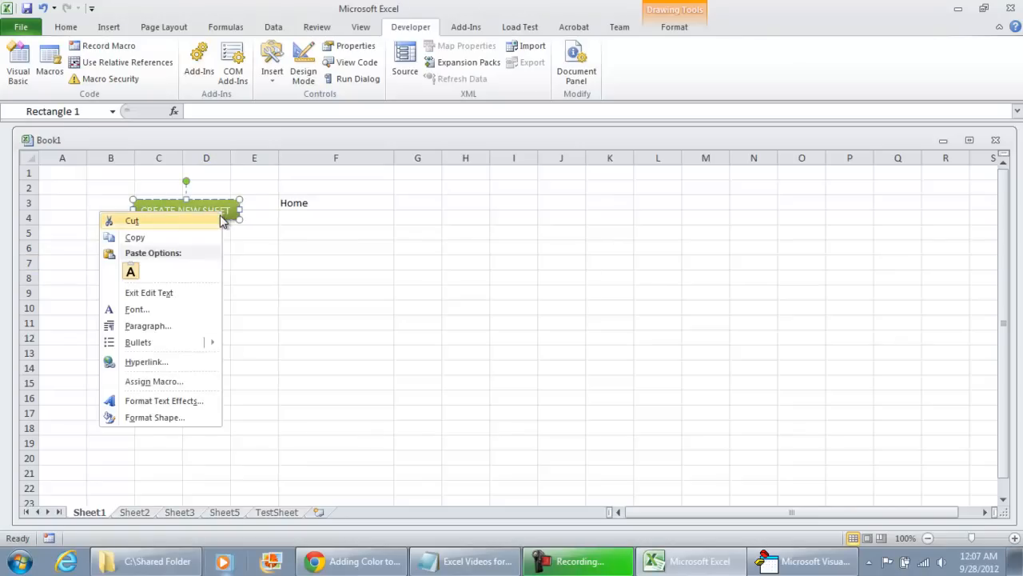
mouse_move(154, 381)
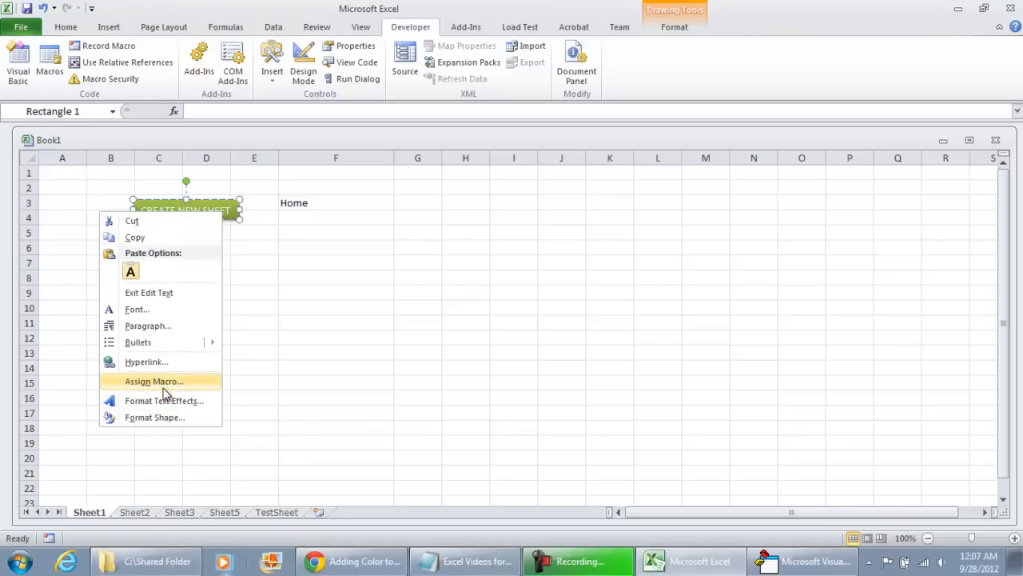
click(154, 380)
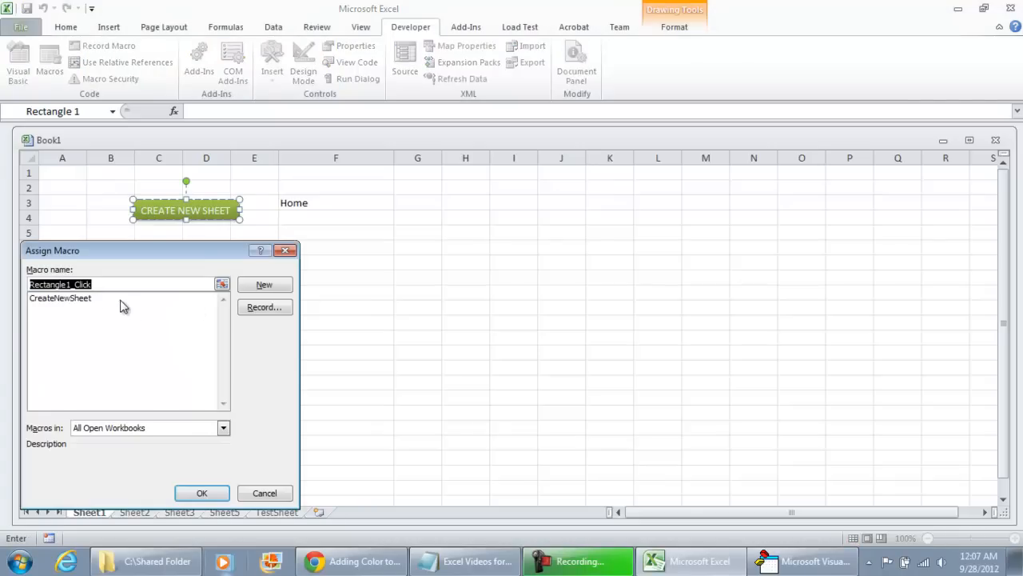
click(61, 299)
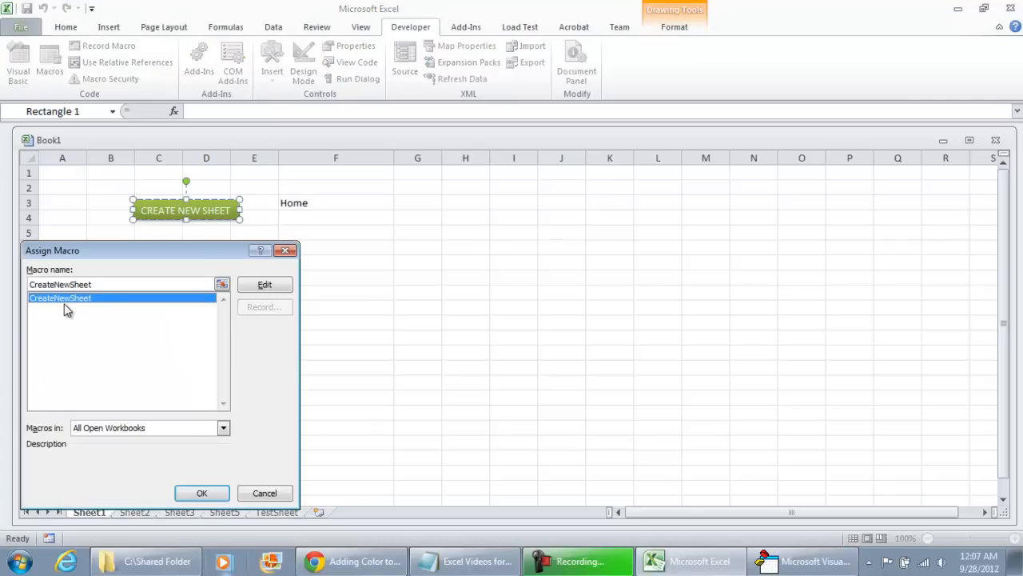
click(201, 492)
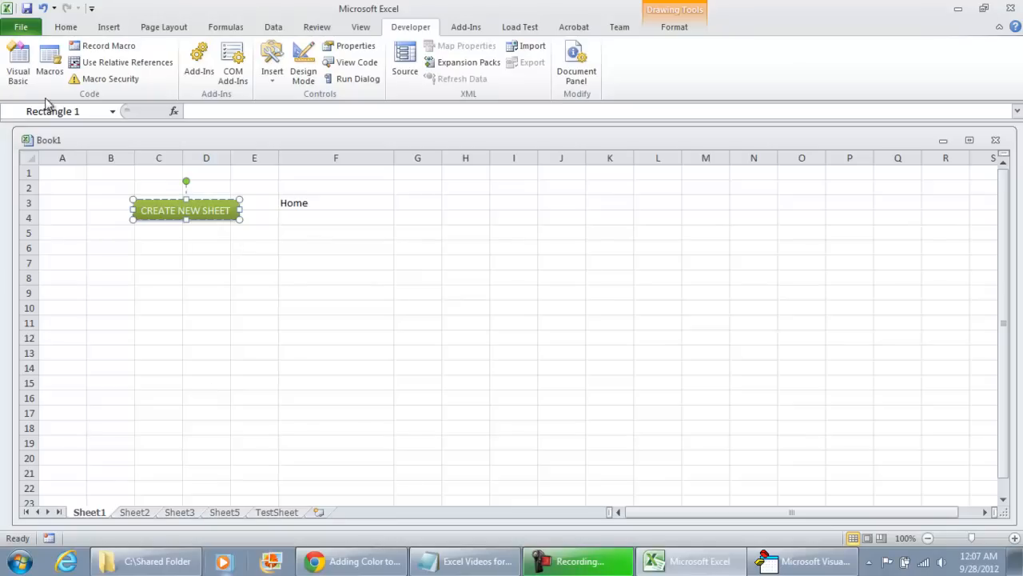
click(48, 51)
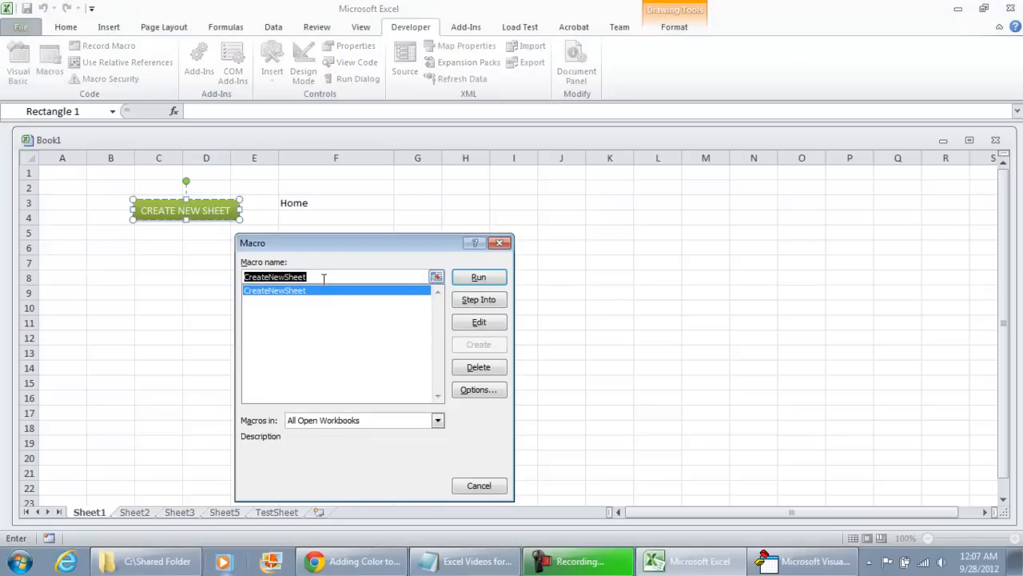
Step: Make CreateNewSheet read the sheet name from Sheet1.Range("F3").Value instead of "TestSheet"
click(480, 321)
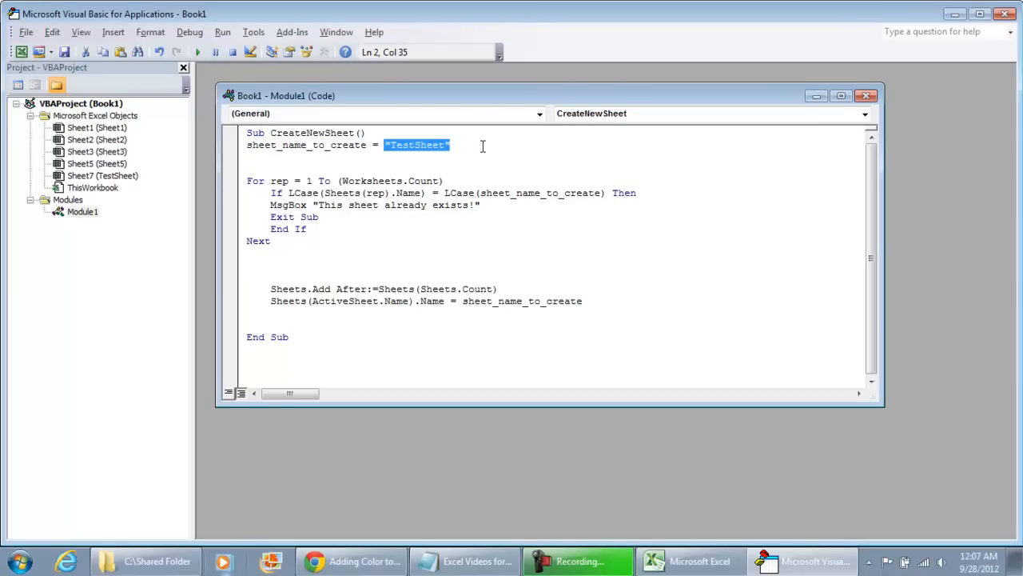
text(sheet1.range()
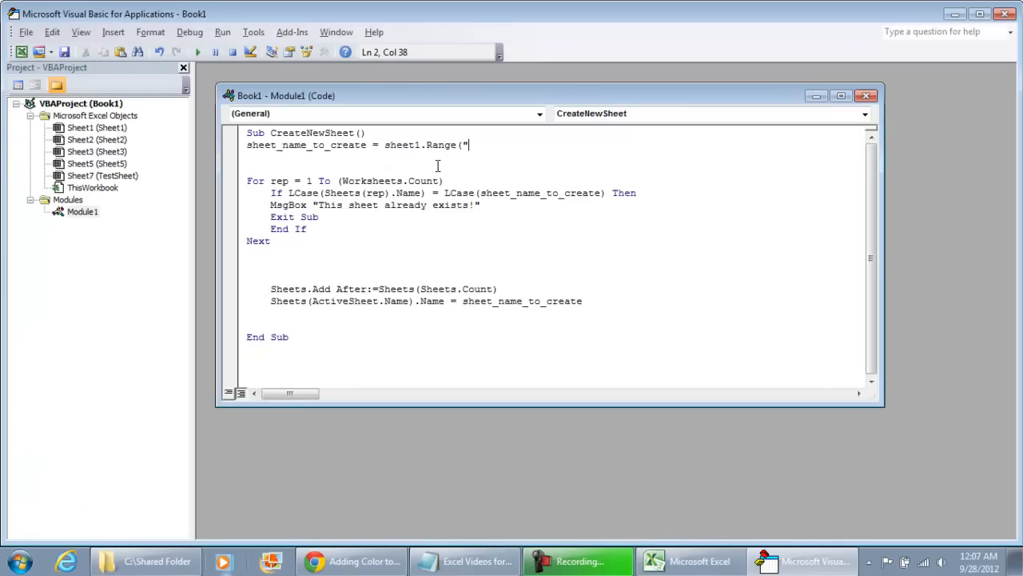
text(f3").Value)
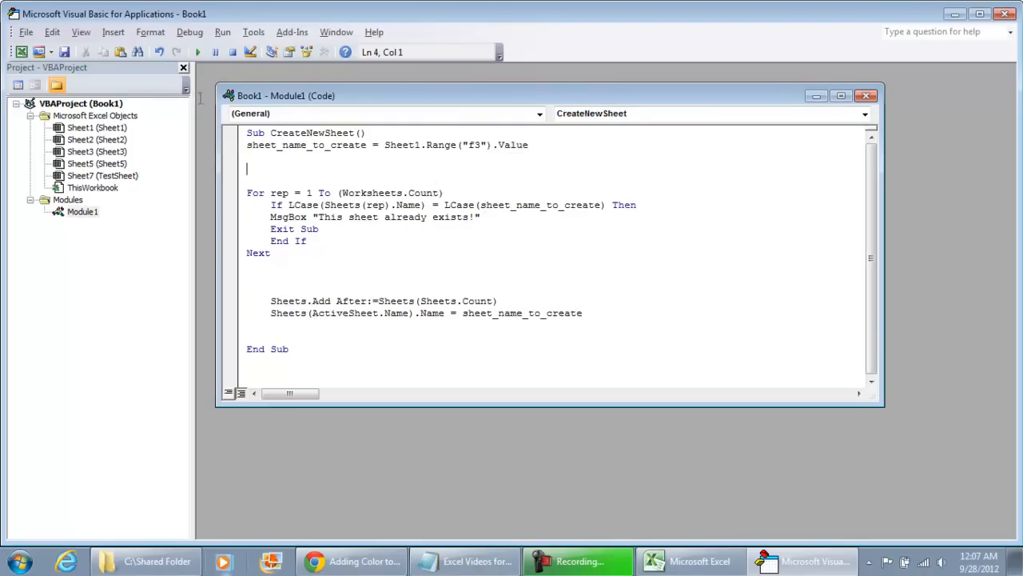
Step: Use the CREATE NEW SHEET button to add a Home sheet, then retry and dismiss the already-exists warning
click(697, 561)
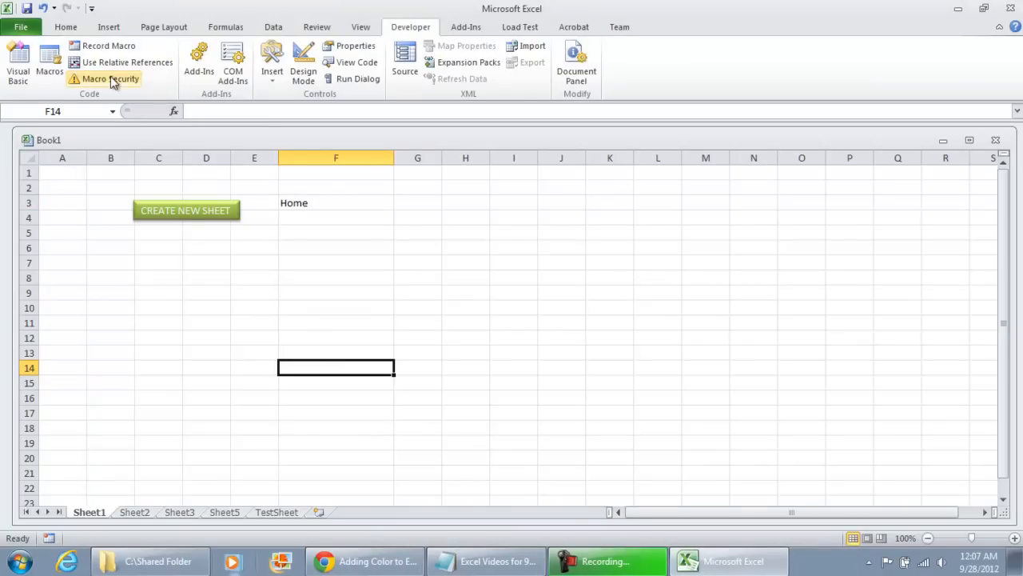
mouse_move(185, 212)
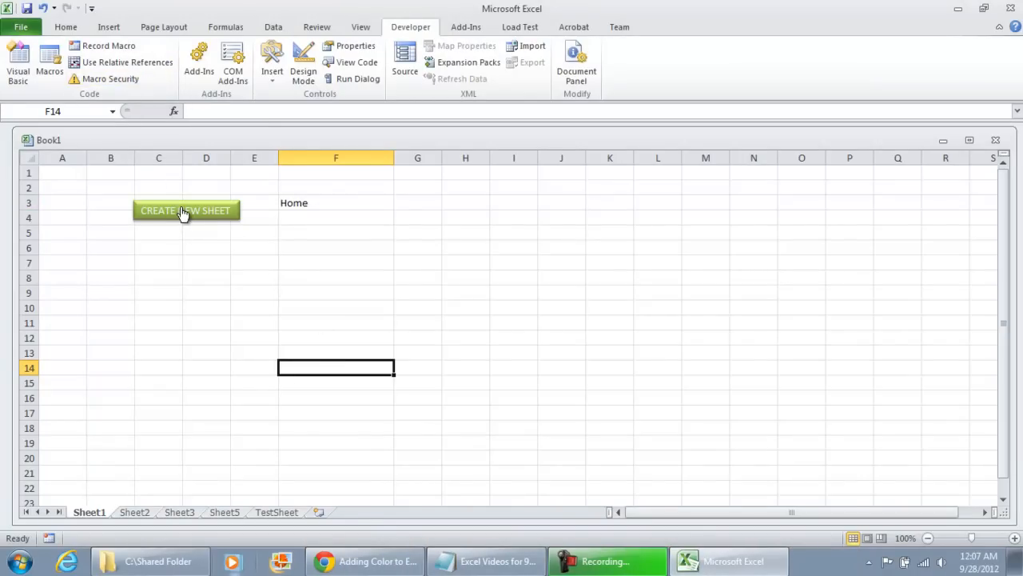
click(185, 211)
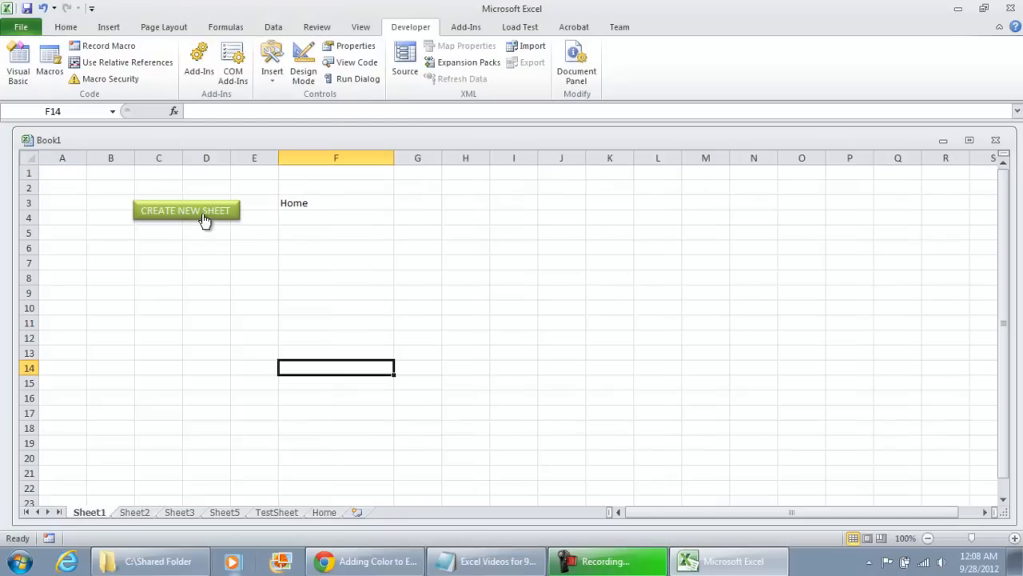
click(186, 211)
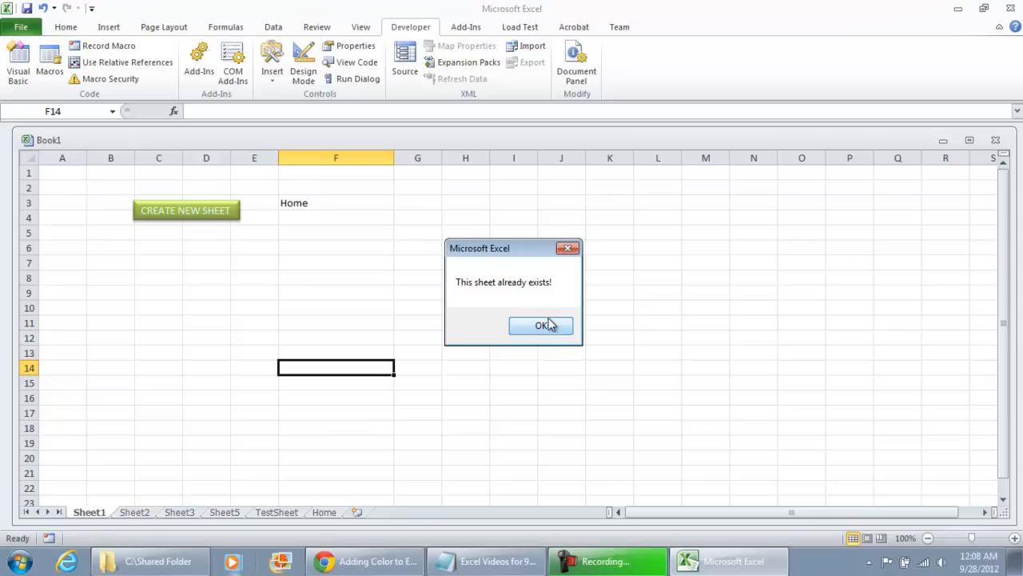
click(540, 327)
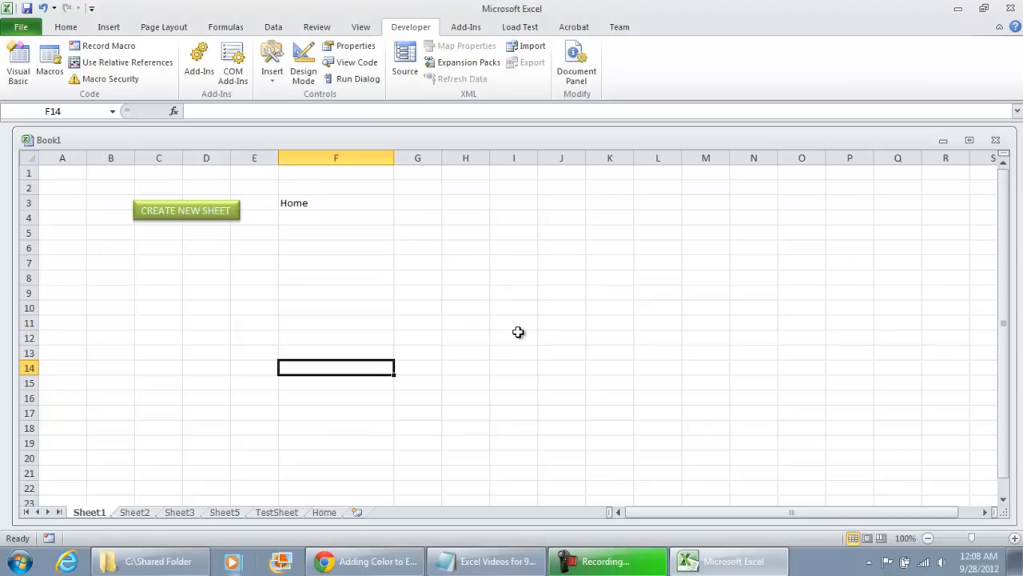